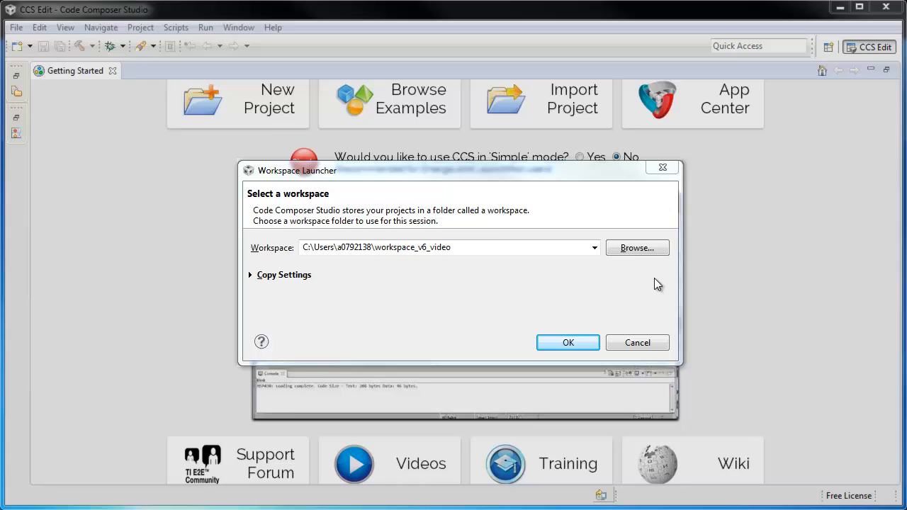
- Accept the suggested workspace path so CCS opens its Getting Started page
{"action": "left_click", "coordinate": [567, 342]}
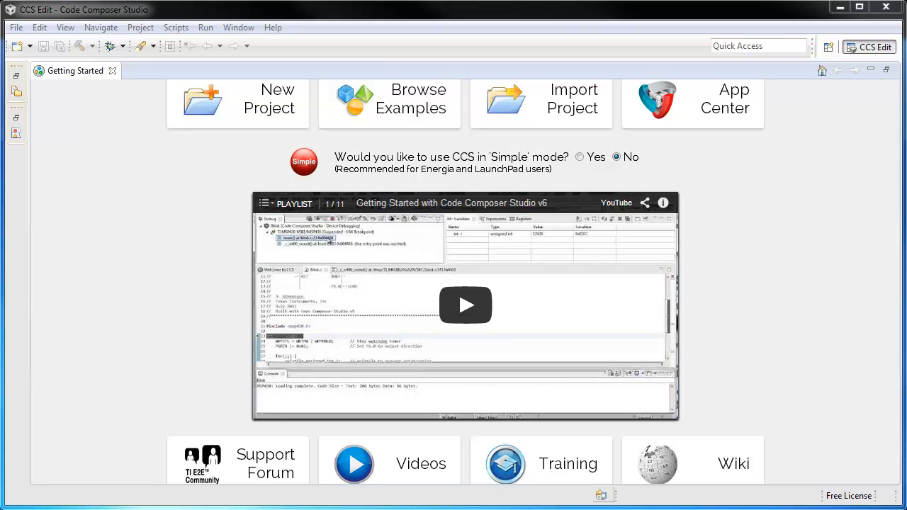
{"action": "mouse_move", "coordinate": [255, 156]}
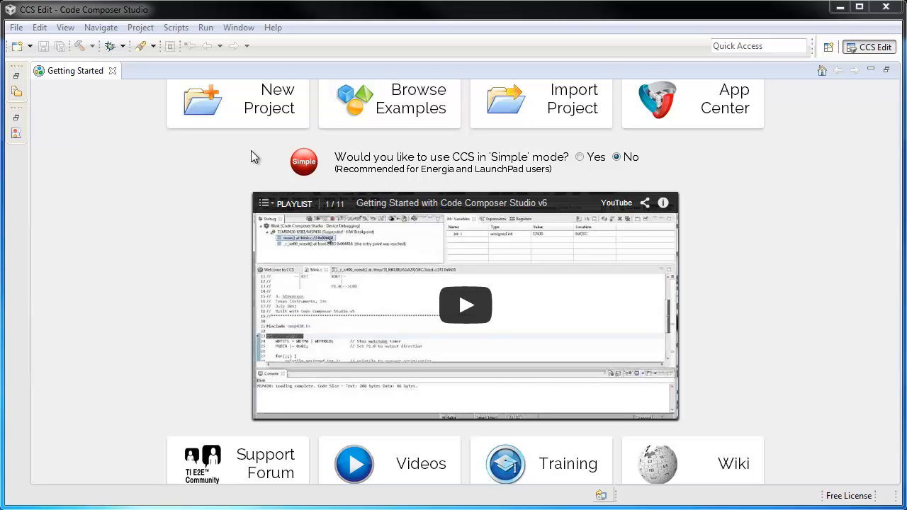
{"action": "mouse_move", "coordinate": [255, 102]}
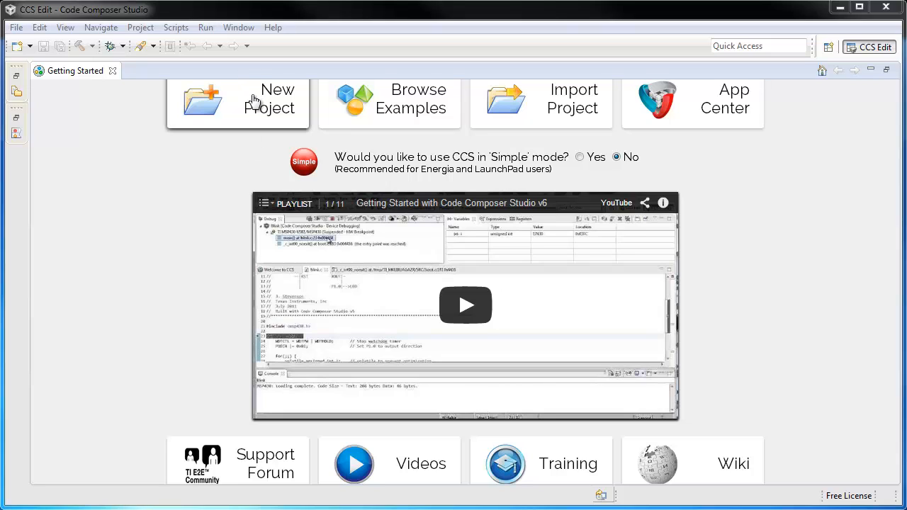
{"action": "mouse_move", "coordinate": [380, 108]}
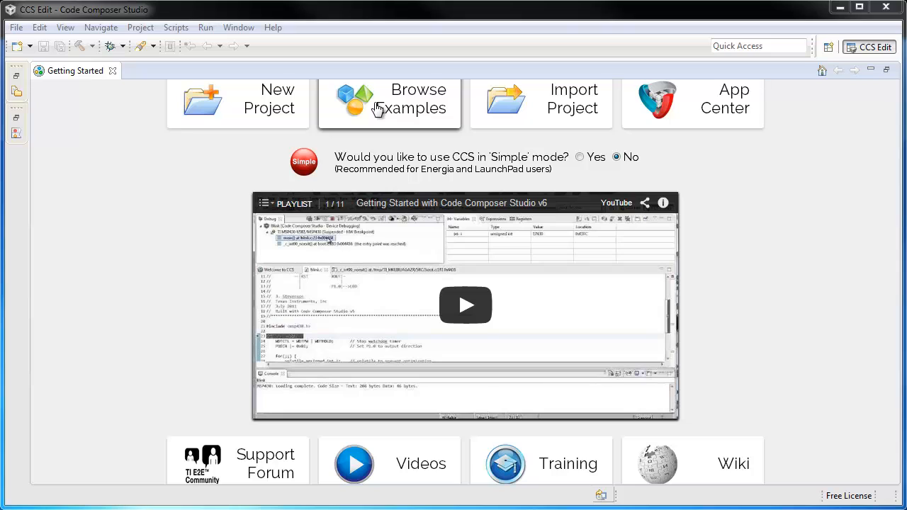
{"action": "mouse_move", "coordinate": [213, 414]}
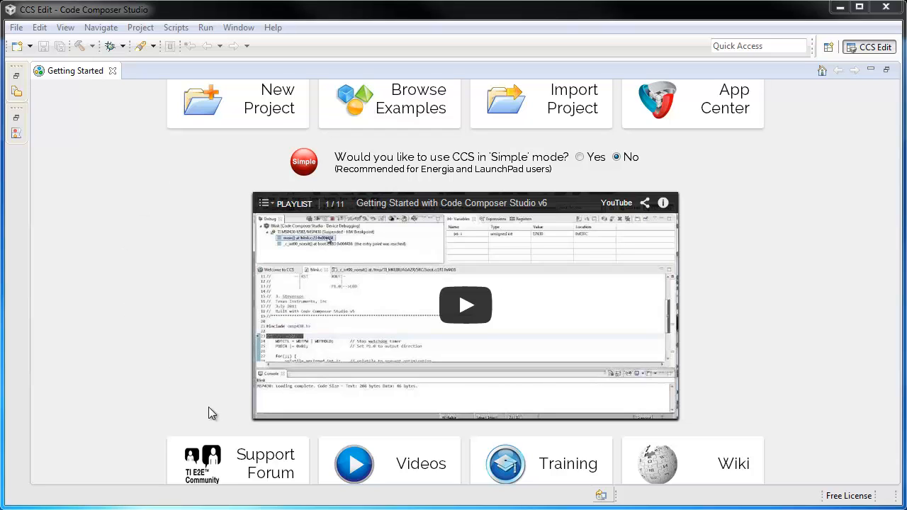
{"action": "mouse_move", "coordinate": [275, 464]}
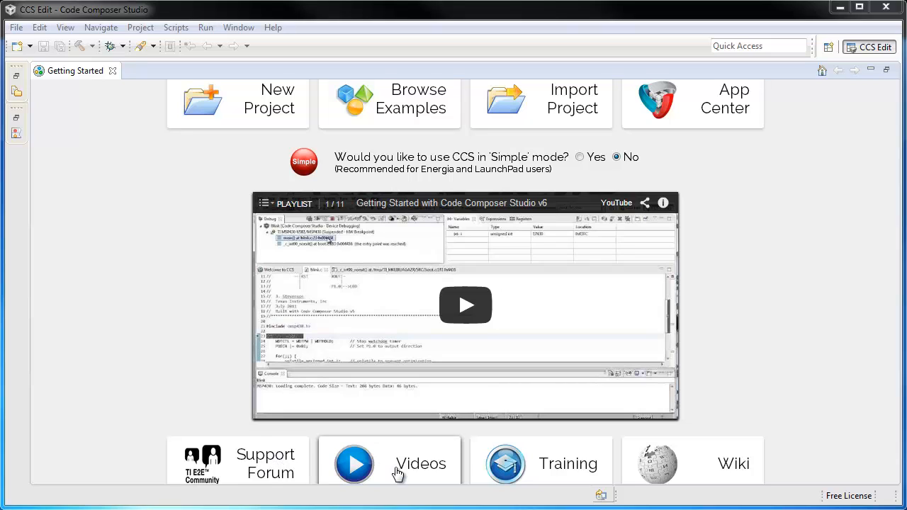
{"action": "mouse_move", "coordinate": [506, 464]}
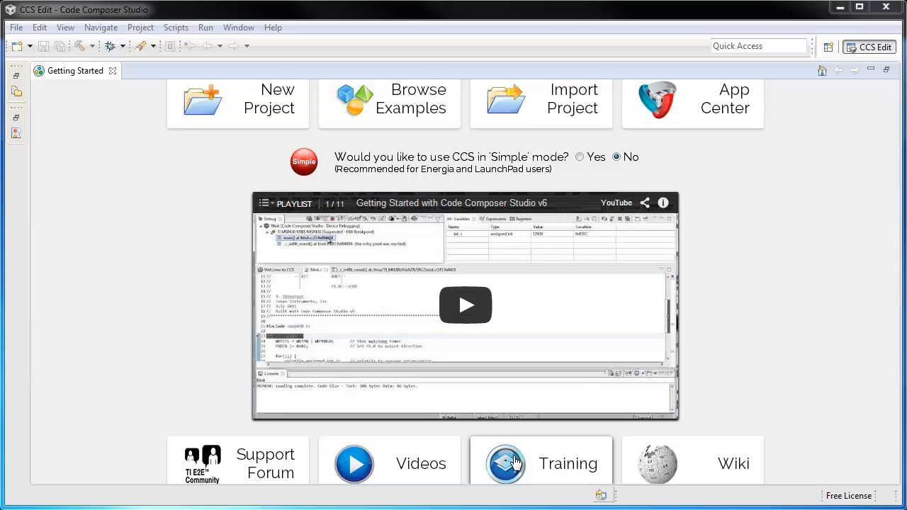
{"action": "mouse_move", "coordinate": [681, 461]}
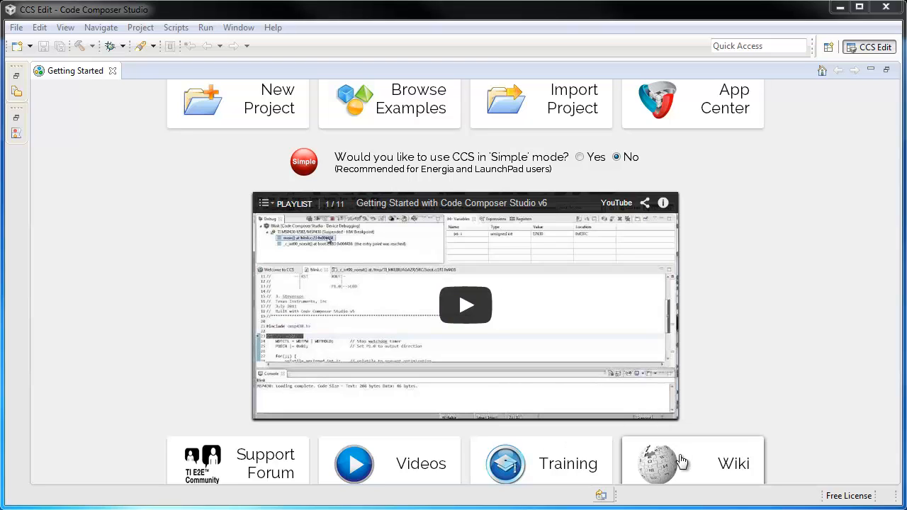
{"action": "mouse_move", "coordinate": [678, 488]}
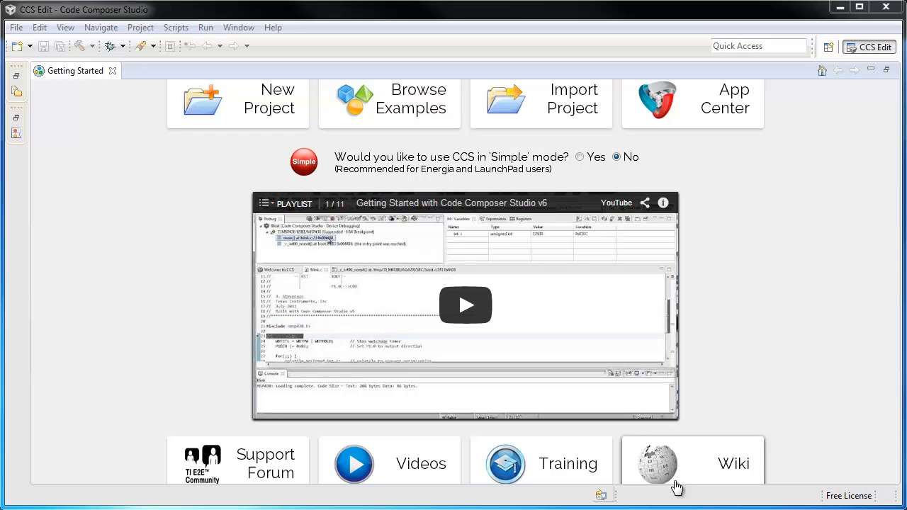
{"action": "mouse_move", "coordinate": [604, 362]}
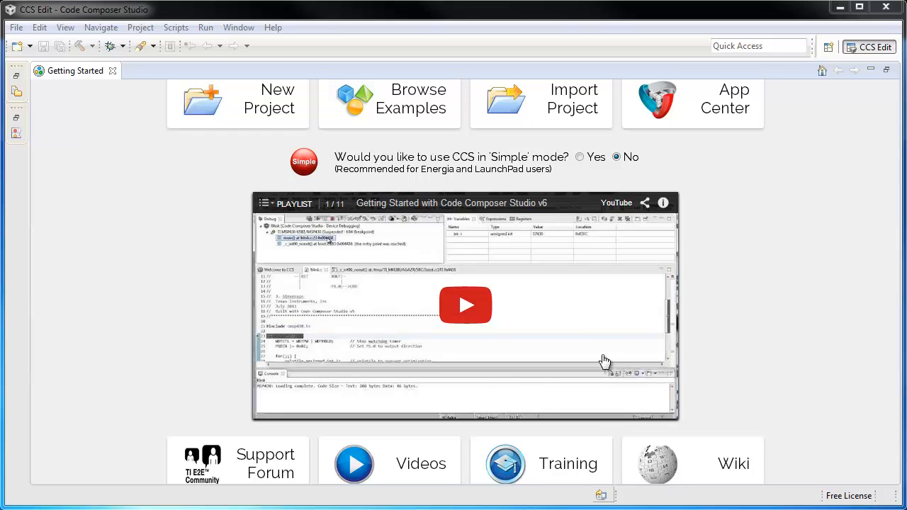
{"action": "mouse_move", "coordinate": [587, 221]}
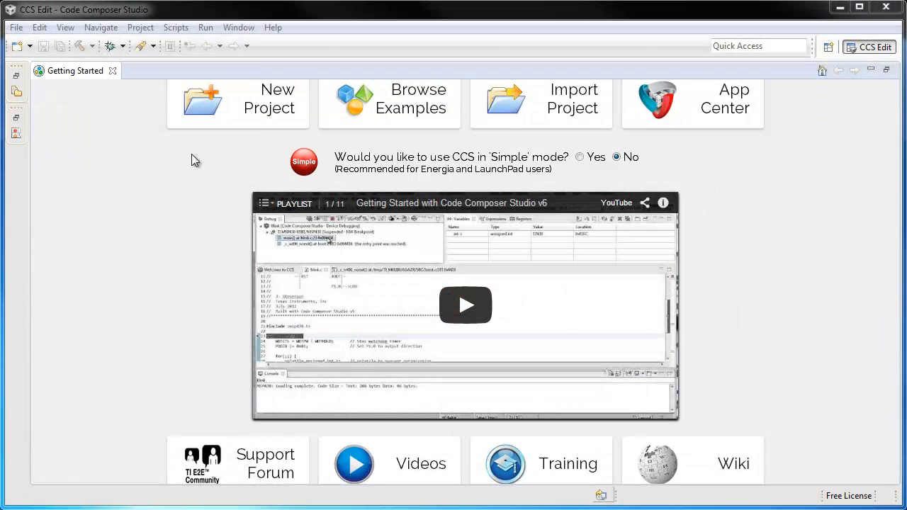
{"action": "mouse_move", "coordinate": [230, 109]}
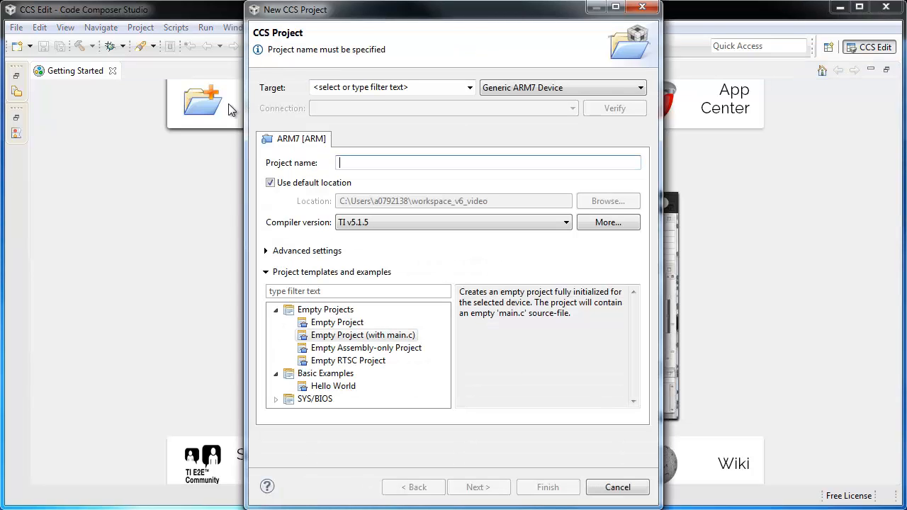
{"action": "mouse_move", "coordinate": [330, 64]}
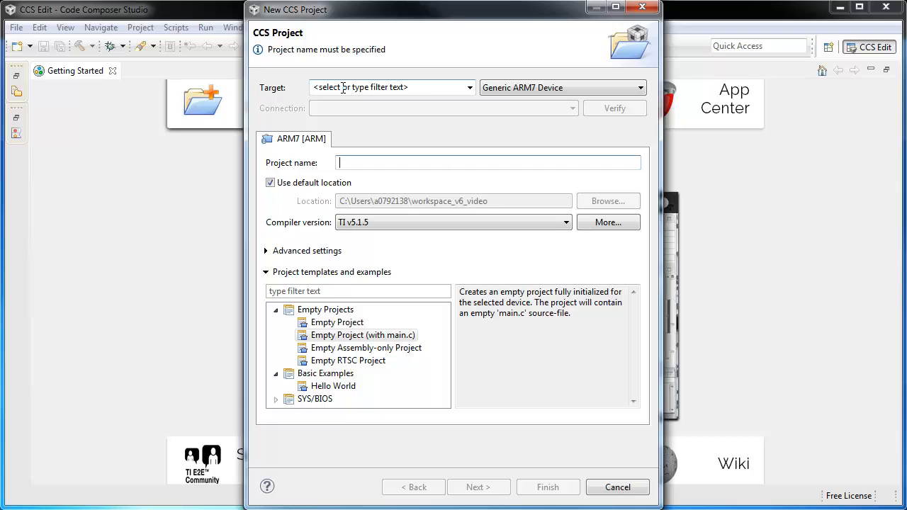
- Filter the target list with 2231 and choose the MSP430G2231 device
{"action": "left_click", "coordinate": [390, 88]}
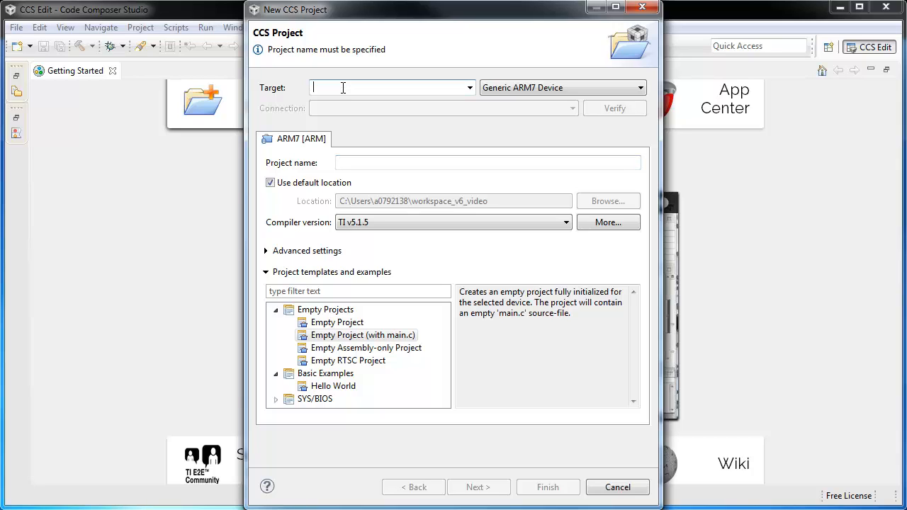
{"action": "type", "text": "223"}
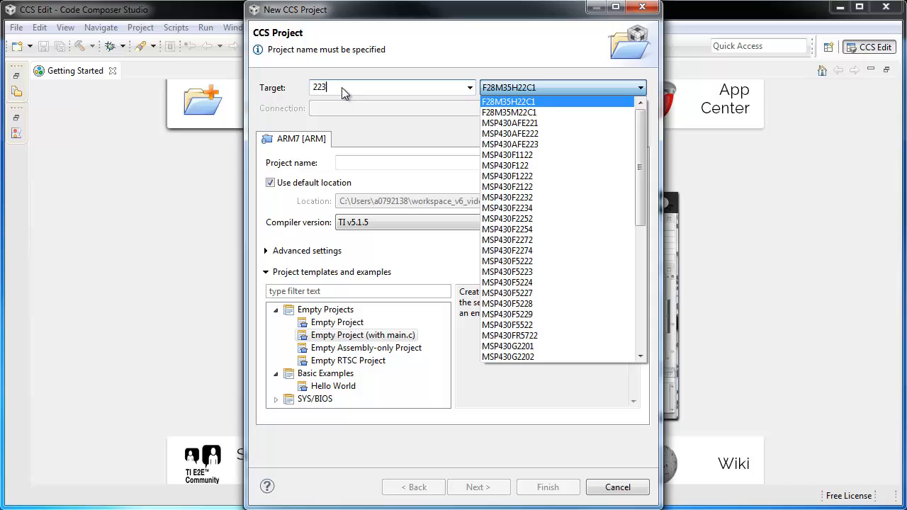
{"action": "type", "text": "1"}
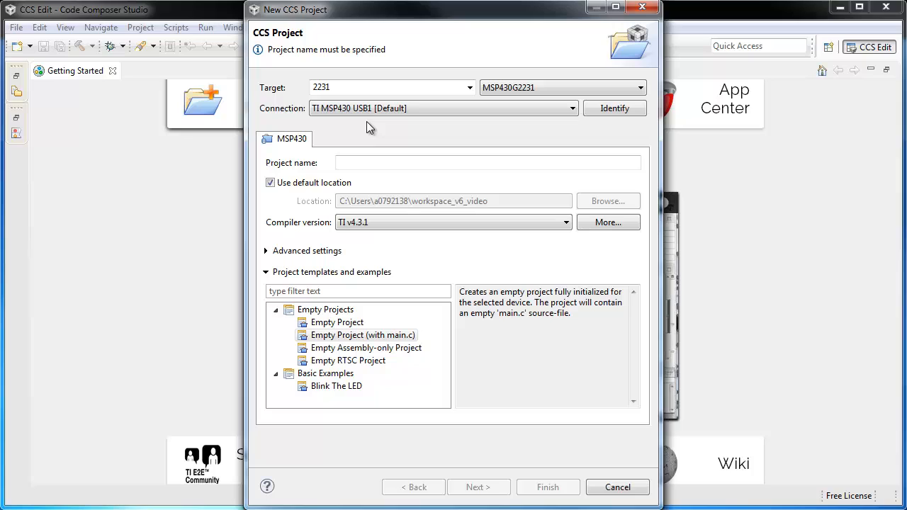
{"action": "mouse_move", "coordinate": [402, 127]}
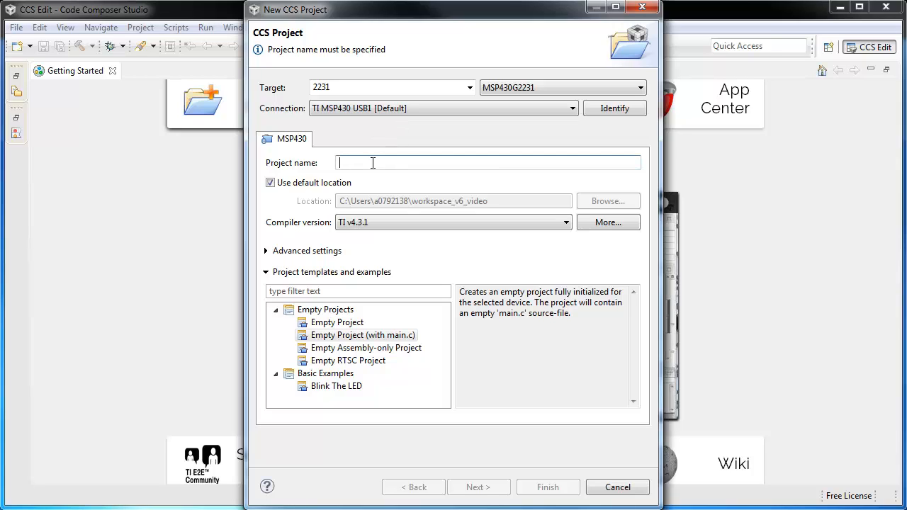
- Name the project Blinky and choose the Blink The LED example as its template
{"action": "type", "text": "Blin"}
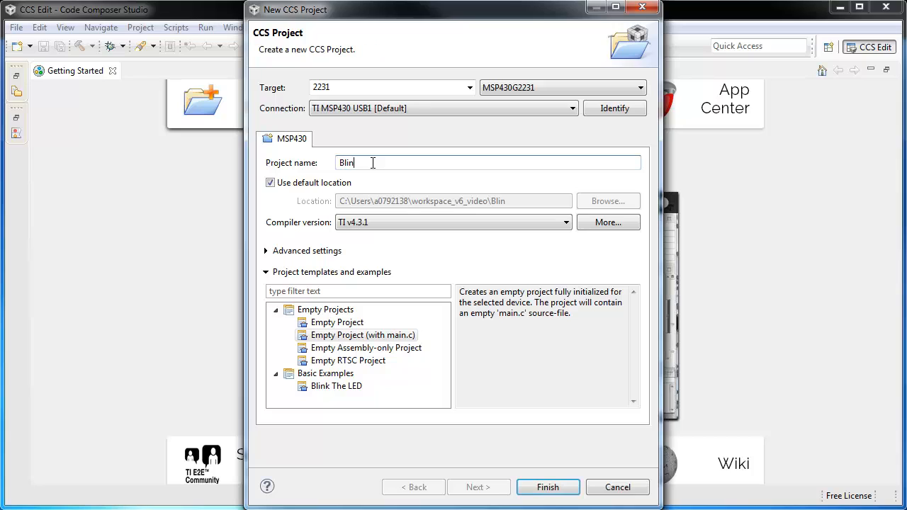
{"action": "type", "text": "ky"}
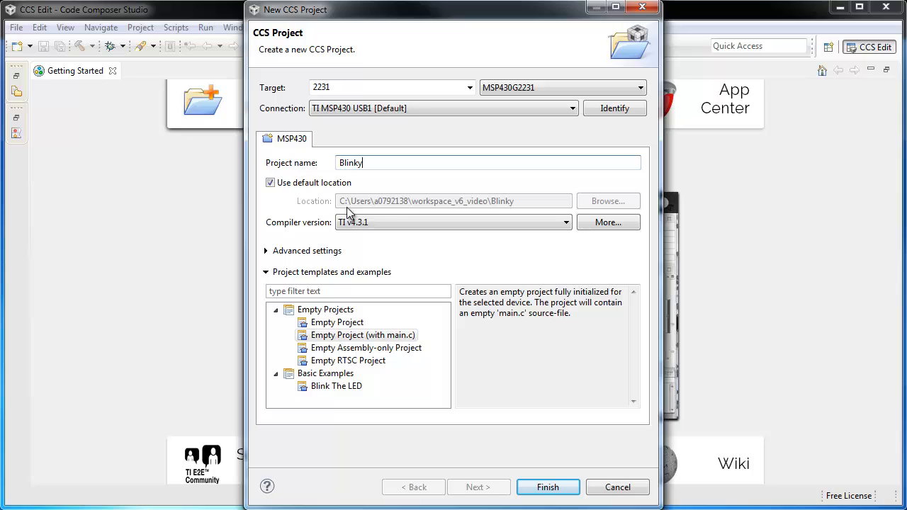
{"action": "mouse_move", "coordinate": [518, 214]}
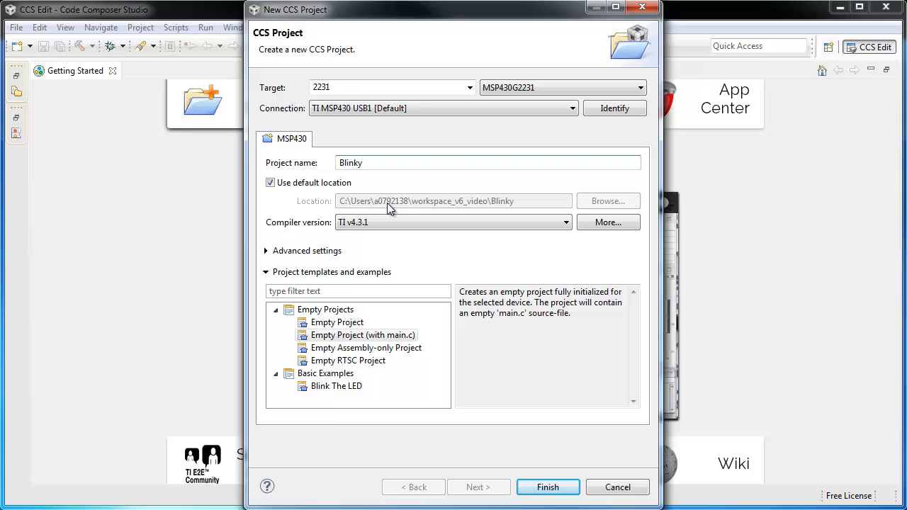
{"action": "mouse_move", "coordinate": [381, 247]}
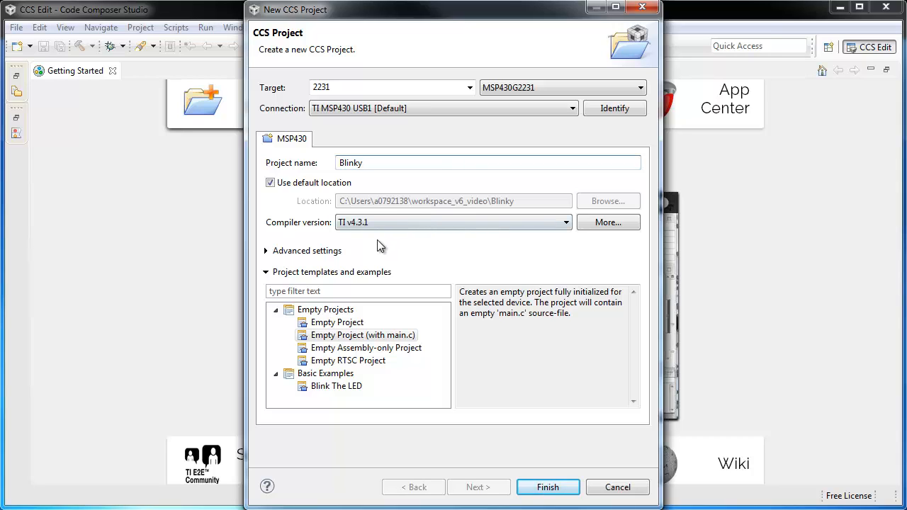
{"action": "left_click", "coordinate": [488, 161]}
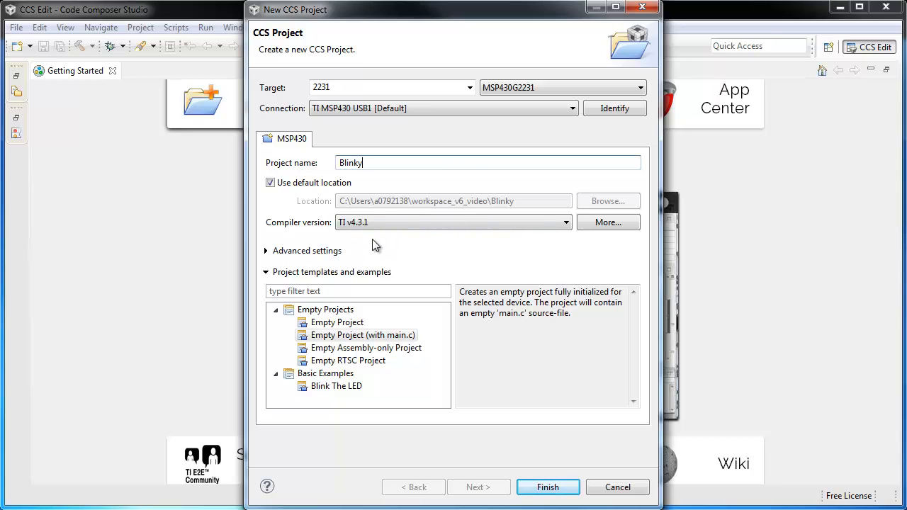
{"action": "mouse_move", "coordinate": [400, 240]}
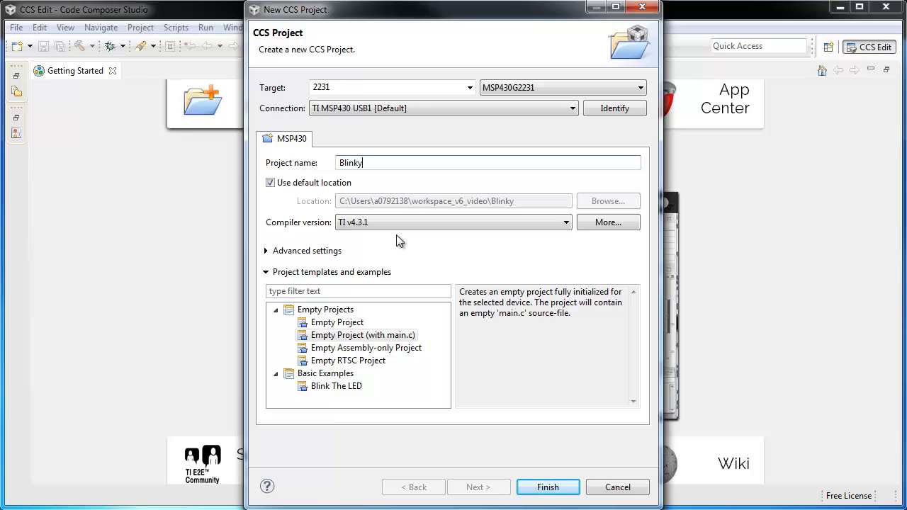
{"action": "mouse_move", "coordinate": [367, 299]}
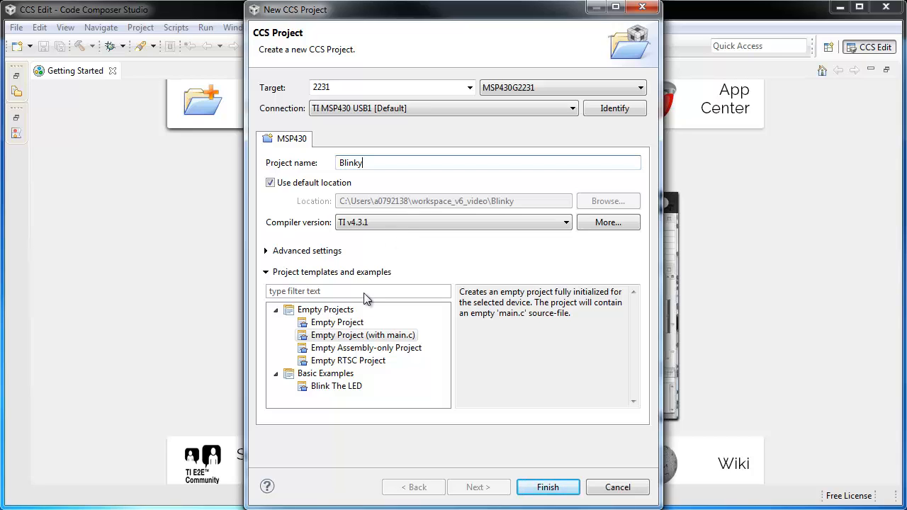
{"action": "mouse_move", "coordinate": [371, 400]}
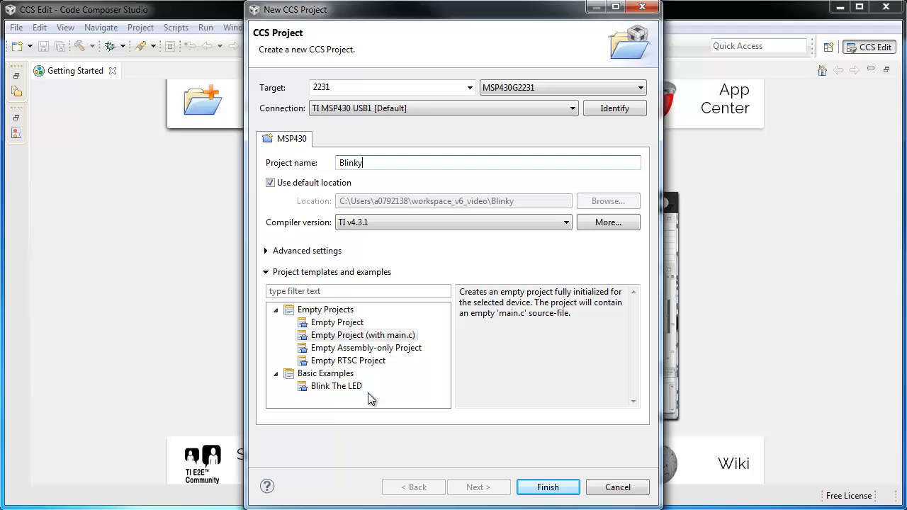
{"action": "left_click", "coordinate": [336, 386]}
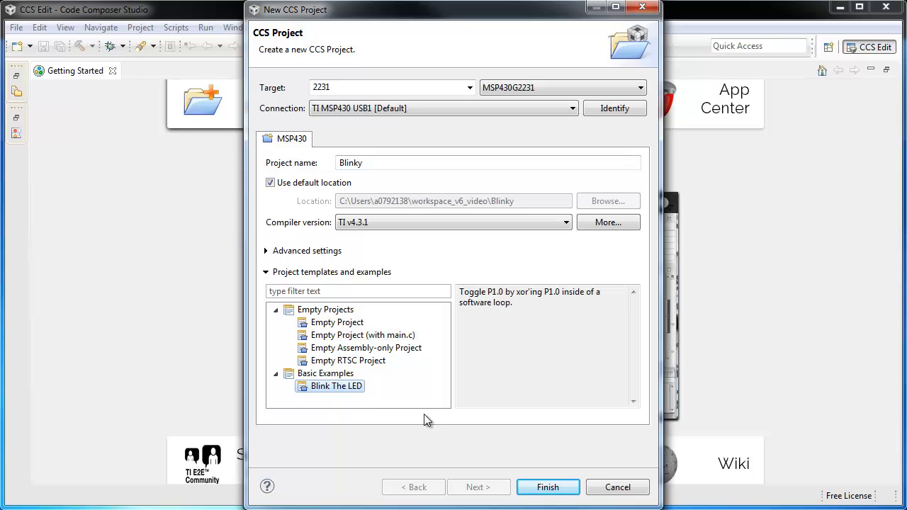
{"action": "mouse_move", "coordinate": [547, 487]}
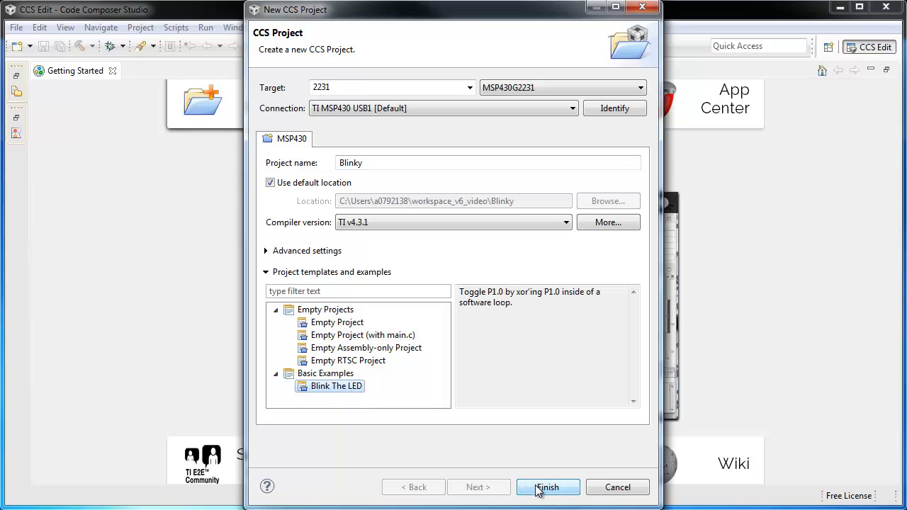
- Finish creating the Blinky project and expand it in Project Explorer
{"action": "left_click", "coordinate": [547, 487]}
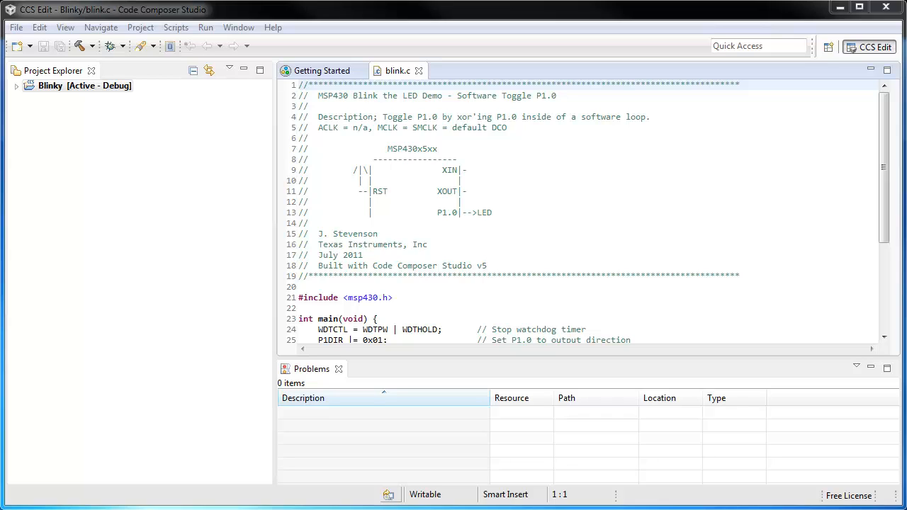
{"action": "mouse_move", "coordinate": [136, 166]}
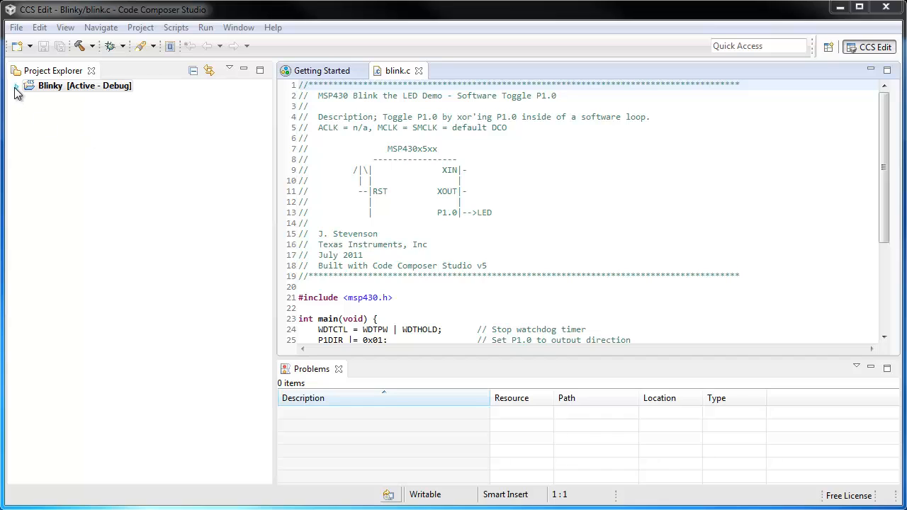
{"action": "left_click", "coordinate": [17, 87]}
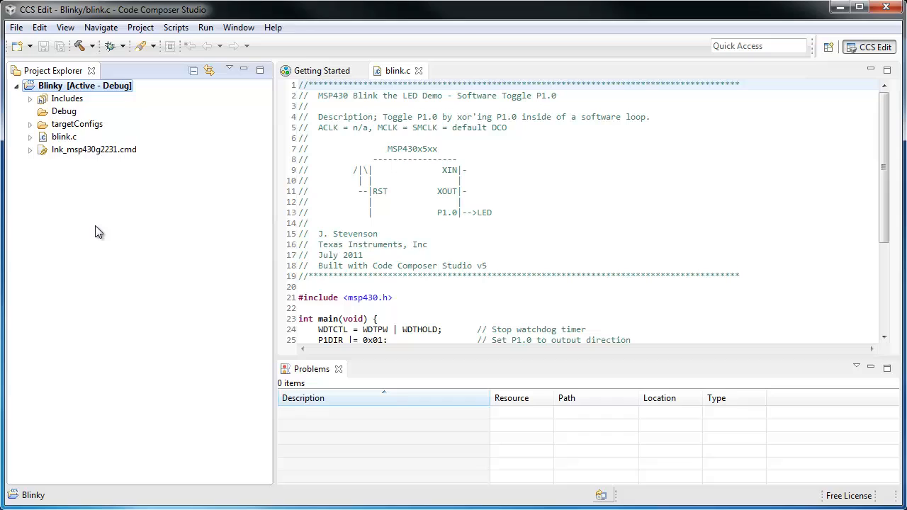
{"action": "mouse_move", "coordinate": [353, 342]}
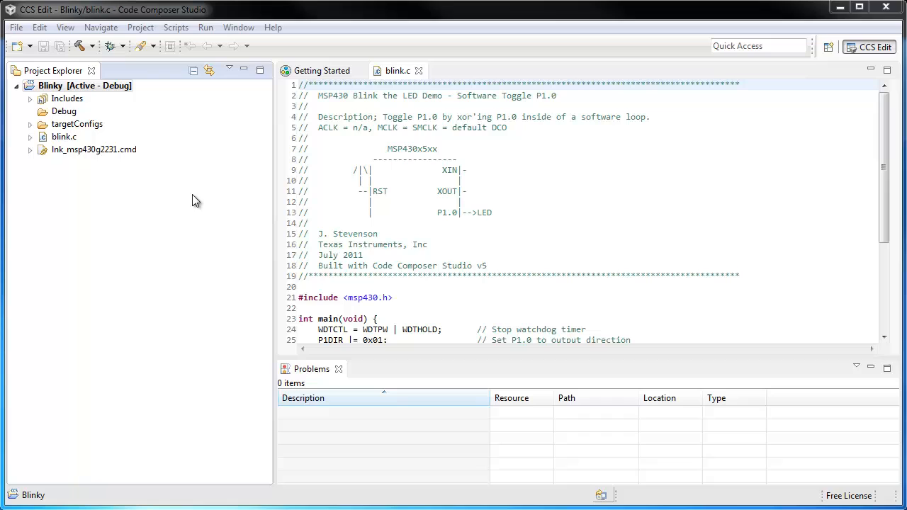
- Inspect the Includes paths and expand targetConfigs to show MSP430G2231.ccxml and readme.txt
{"action": "left_click", "coordinate": [68, 99]}
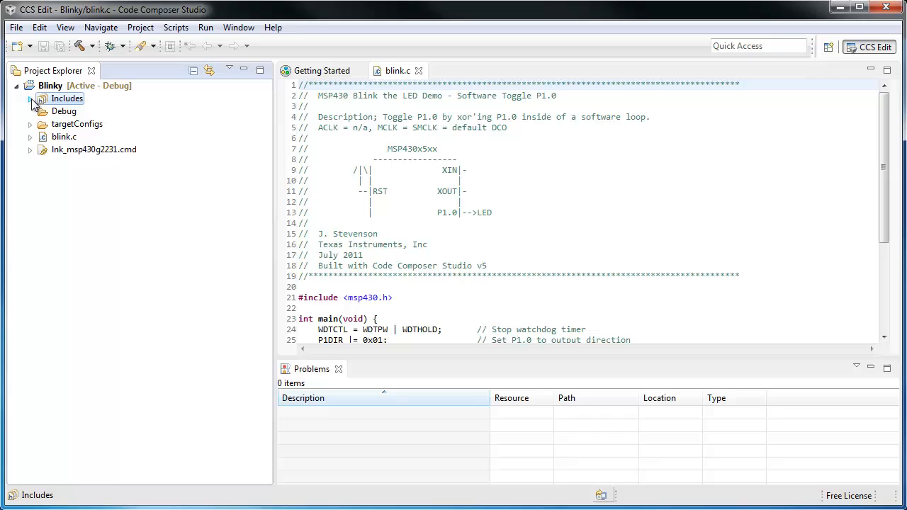
{"action": "left_click", "coordinate": [31, 98]}
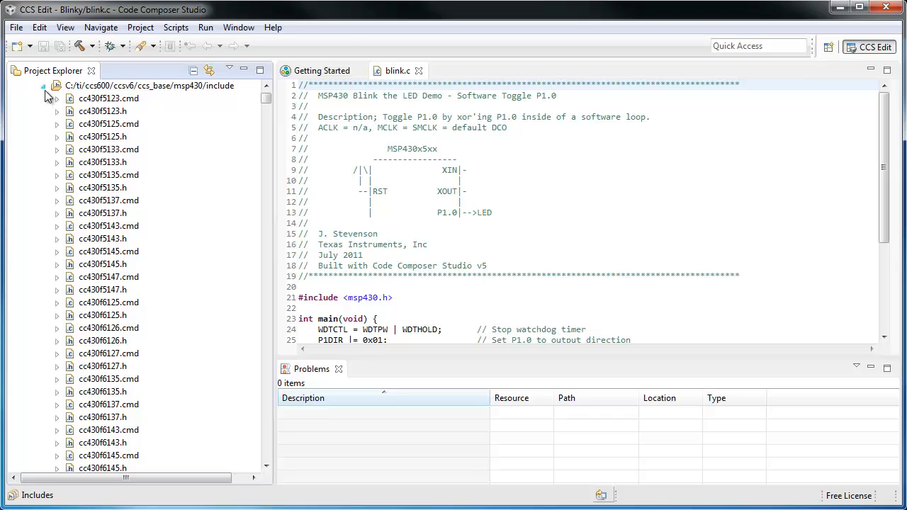
{"action": "left_click", "coordinate": [42, 85]}
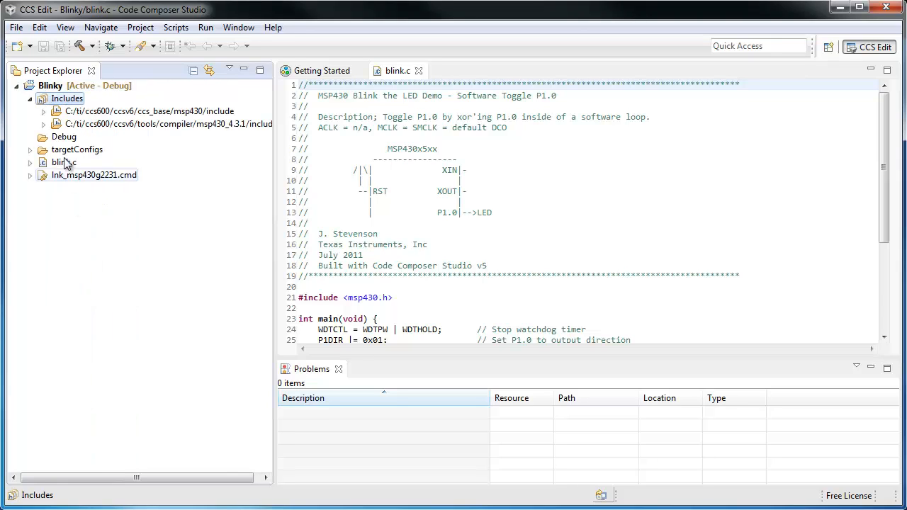
{"action": "left_click", "coordinate": [77, 151]}
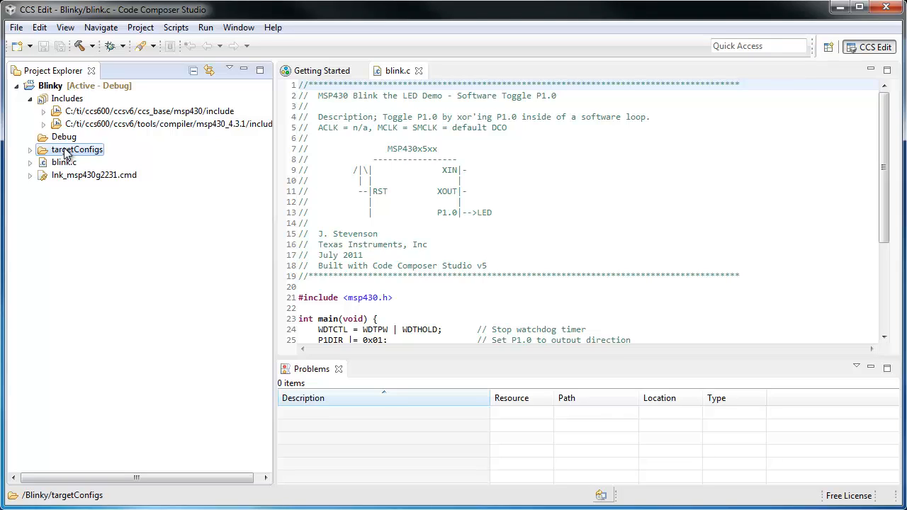
{"action": "left_click", "coordinate": [30, 150]}
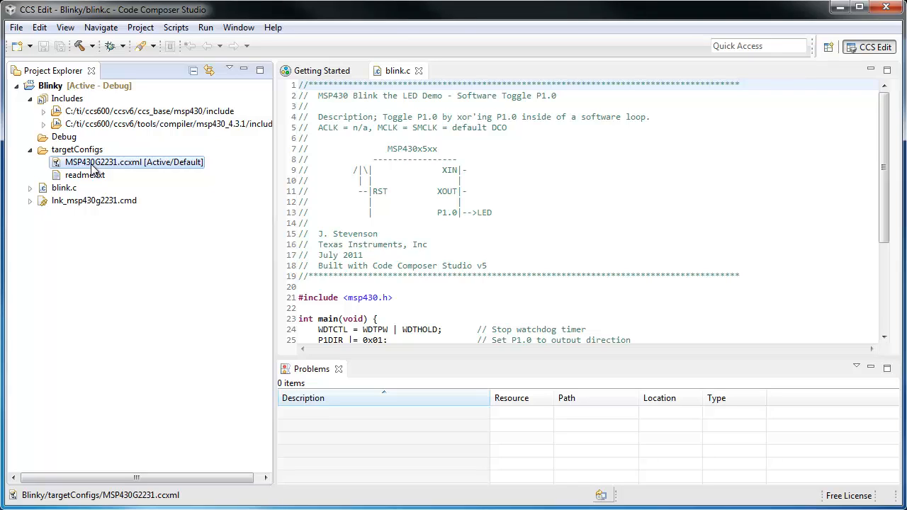
{"action": "mouse_move", "coordinate": [71, 226]}
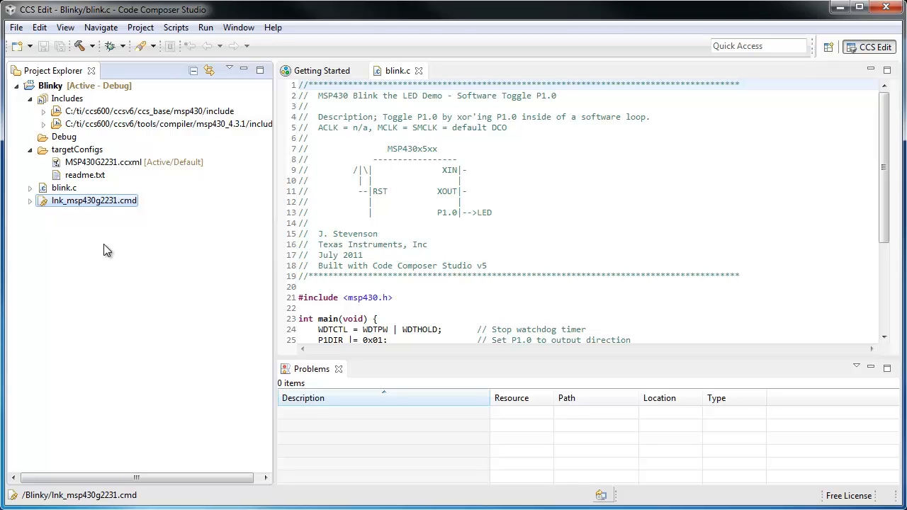
- View lnk_msp430g2231.cmd, then build and debug Blinky, proceeding past the ULP Advisor notice
{"action": "double_click", "coordinate": [94, 201]}
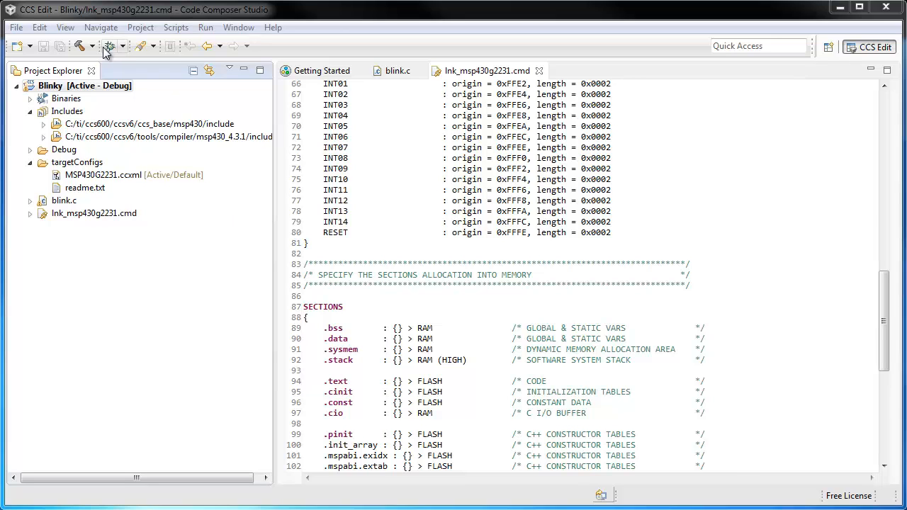
{"action": "left_click", "coordinate": [107, 45]}
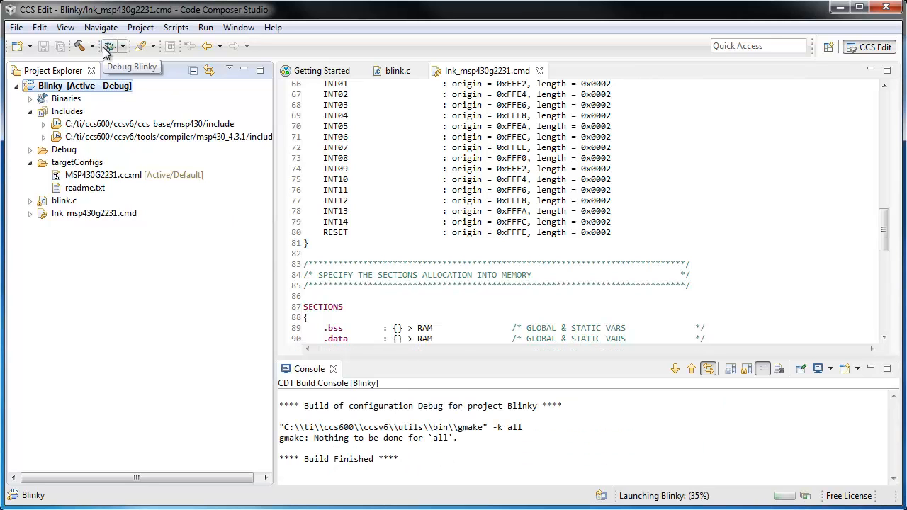
{"action": "left_click", "coordinate": [107, 46]}
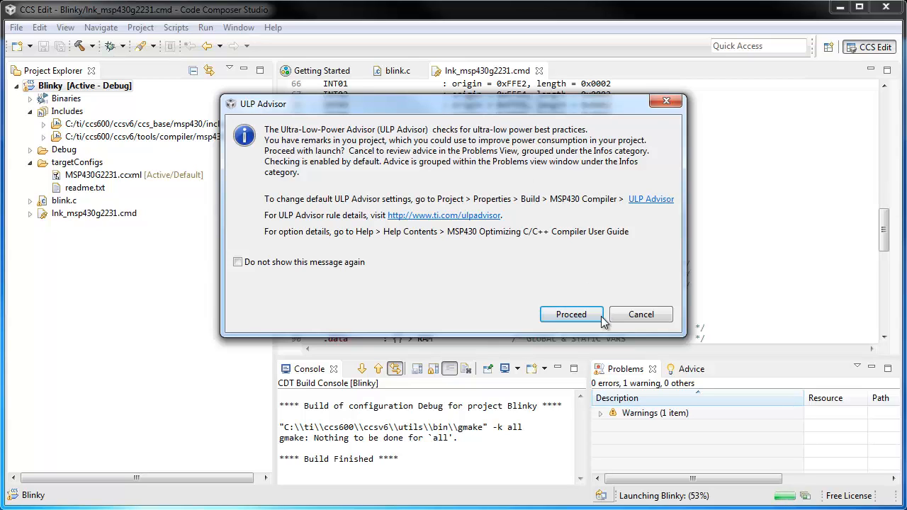
{"action": "left_click", "coordinate": [571, 315]}
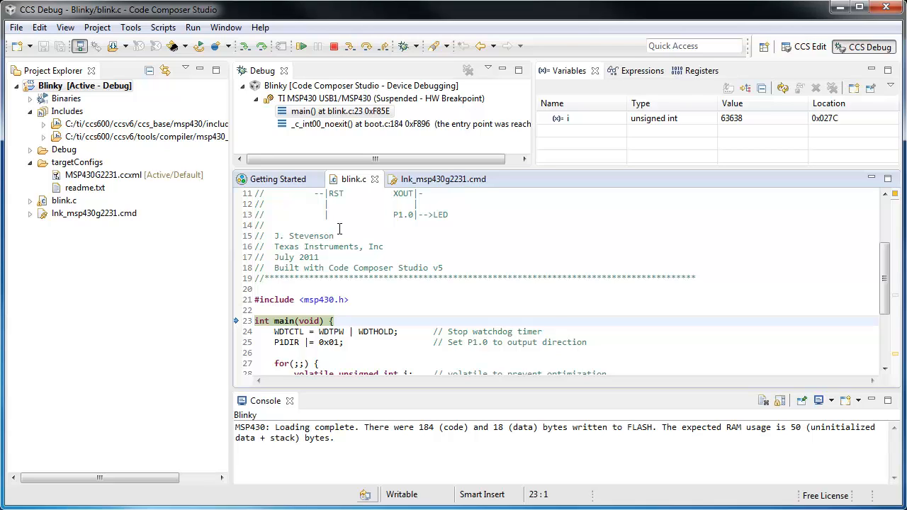
{"action": "mouse_move", "coordinate": [185, 153]}
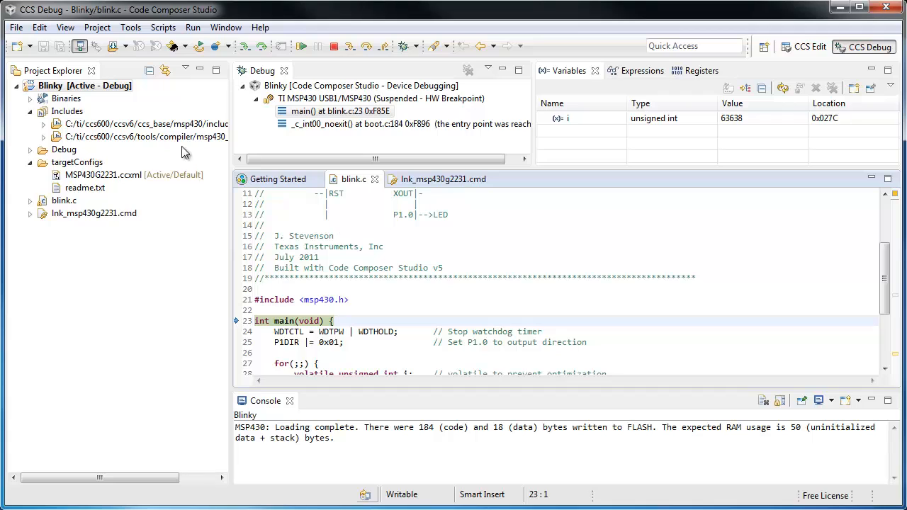
- Hide the Project Explorer tree from the CCS Debug perspective
{"action": "left_click", "coordinate": [90, 71]}
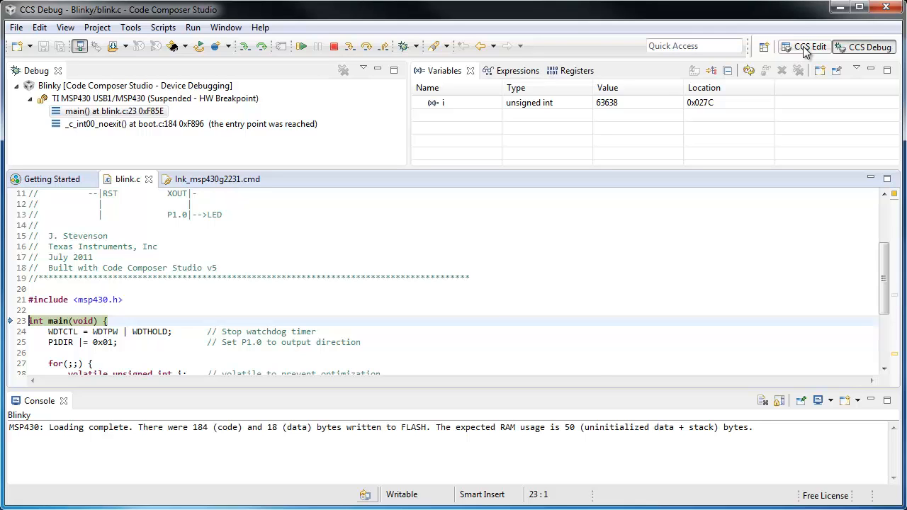
{"action": "left_click", "coordinate": [811, 47]}
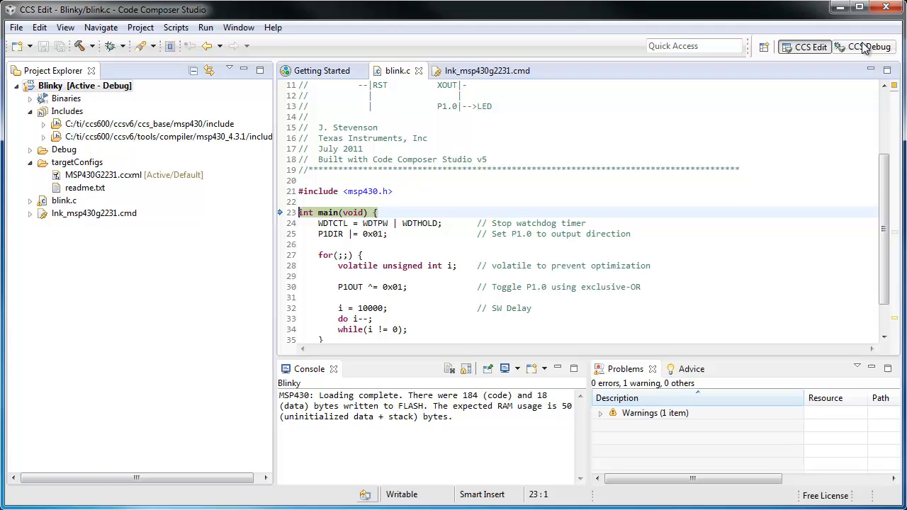
{"action": "left_click", "coordinate": [863, 46]}
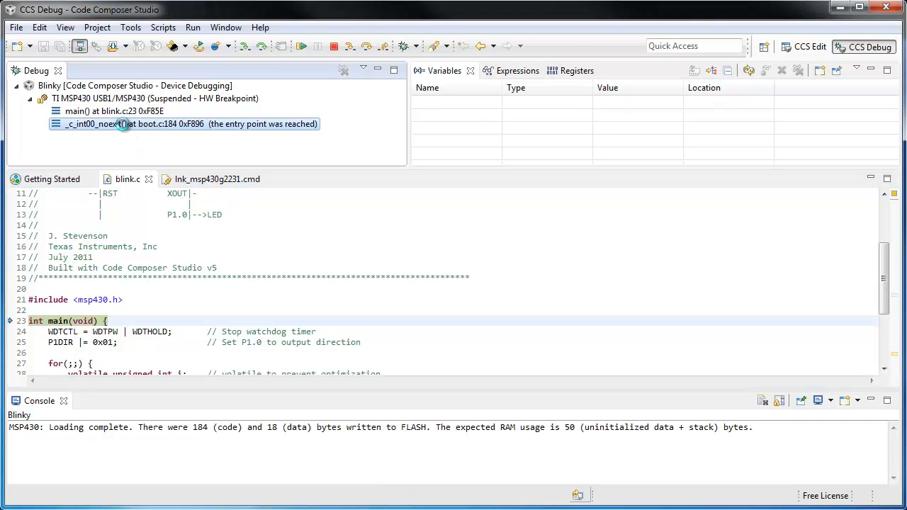
- View boot.c at the _c_int00_noexit entry frame, then return to the main() frame in blink.c
{"action": "double_click", "coordinate": [106, 125]}
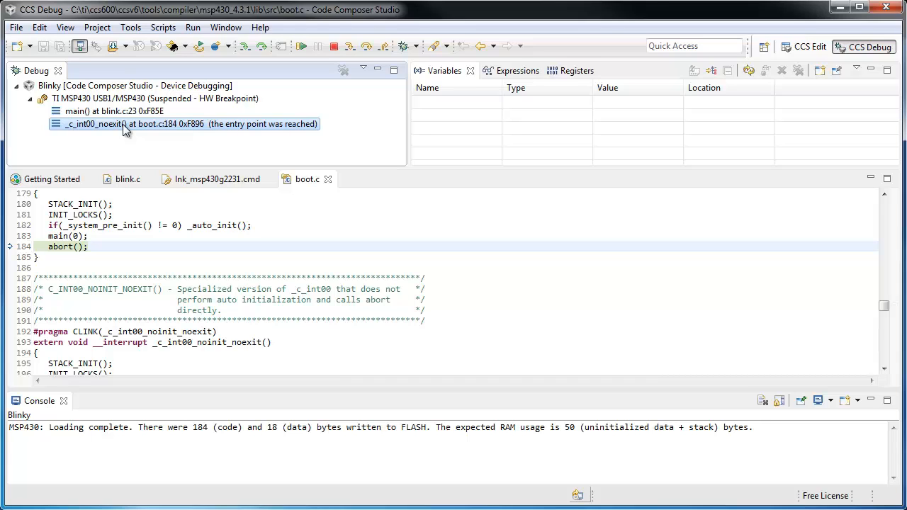
{"action": "left_click", "coordinate": [113, 110]}
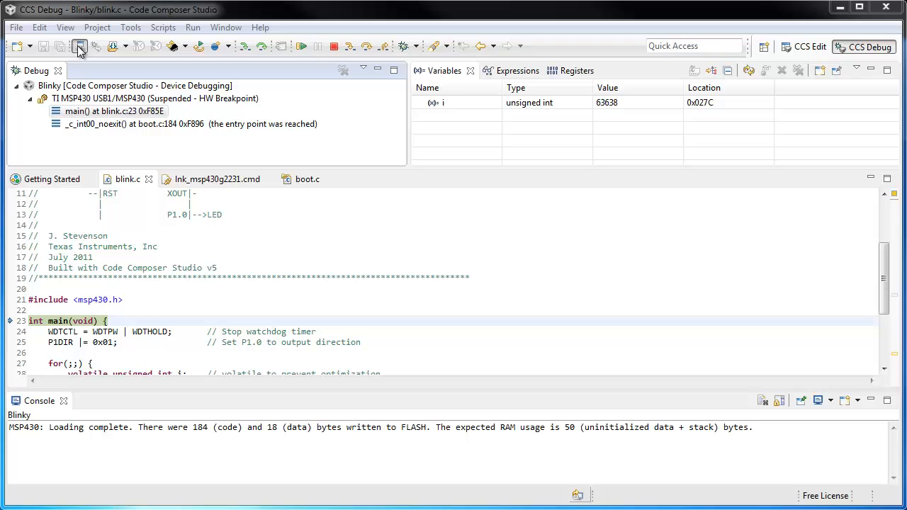
{"action": "mouse_move", "coordinate": [116, 47]}
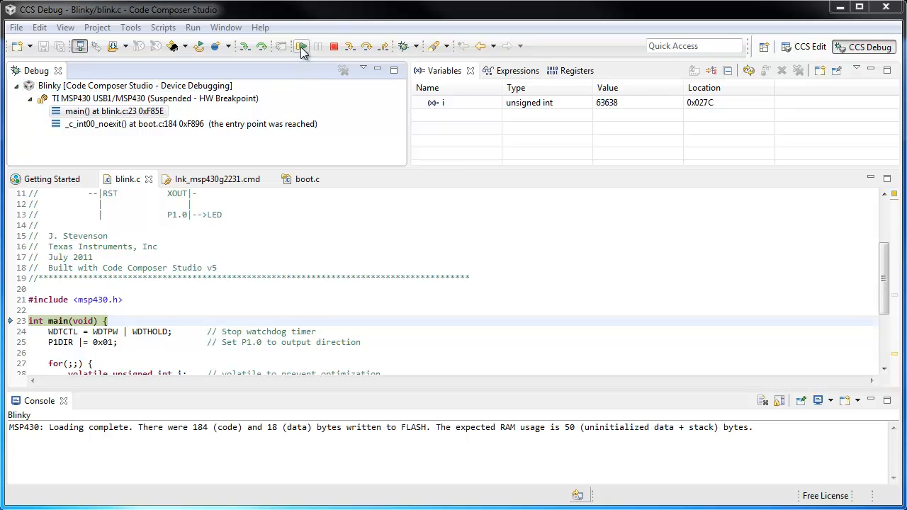
{"action": "mouse_move", "coordinate": [318, 55]}
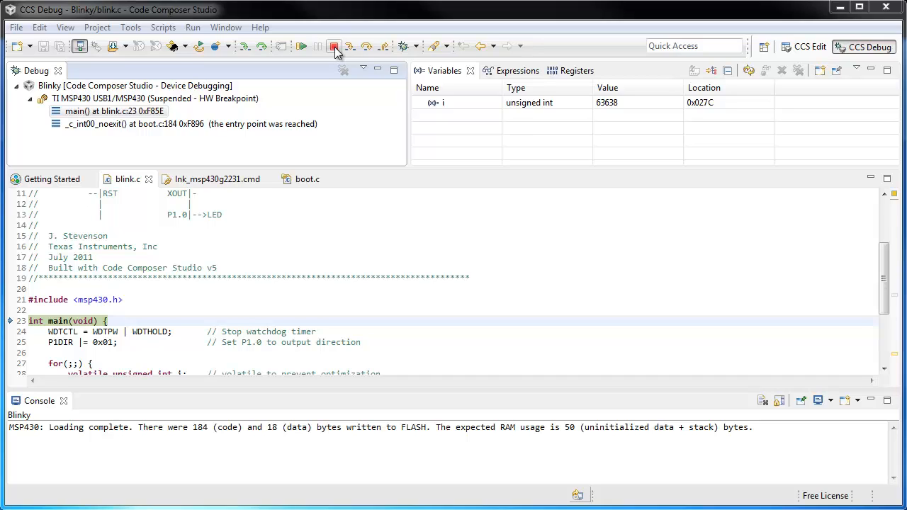
{"action": "mouse_move", "coordinate": [382, 45]}
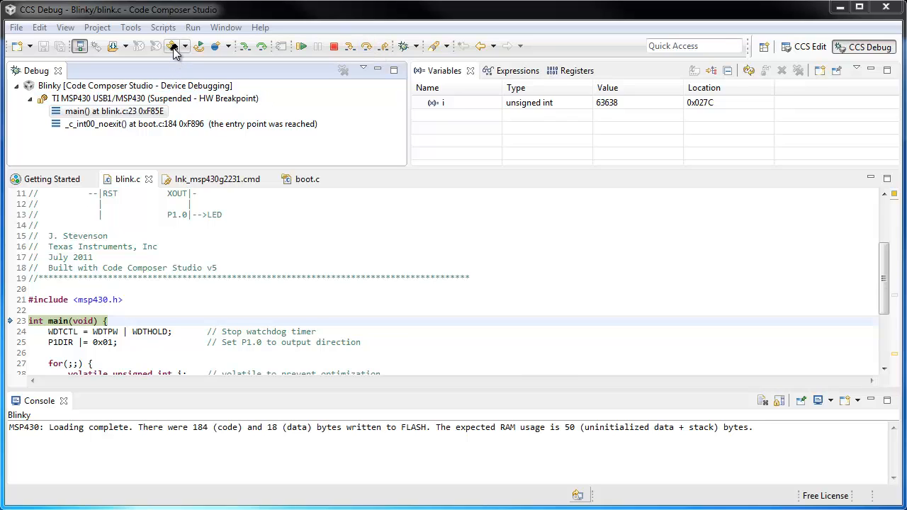
{"action": "mouse_move", "coordinate": [179, 58]}
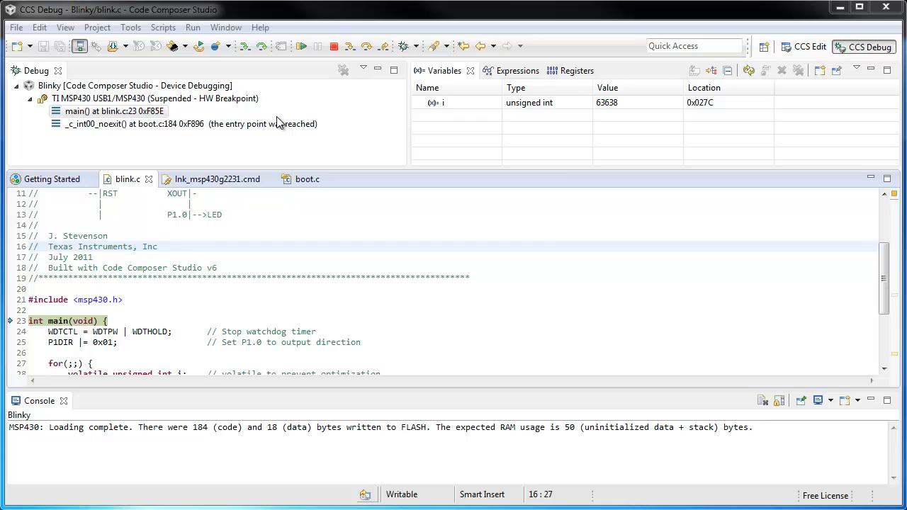
- Show the Breakpoints list, terminate the Blinky debug session and return to CCS Edit perspective
{"action": "left_click", "coordinate": [65, 27]}
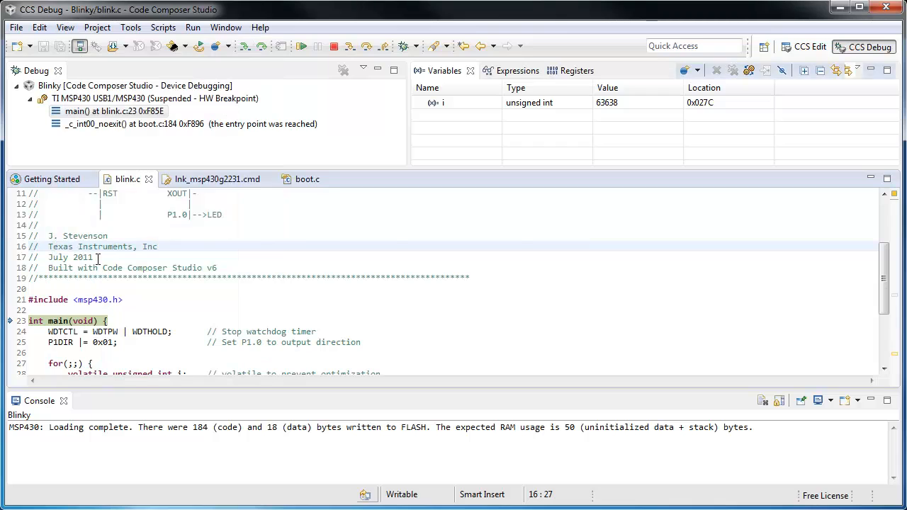
{"action": "left_click", "coordinate": [621, 71]}
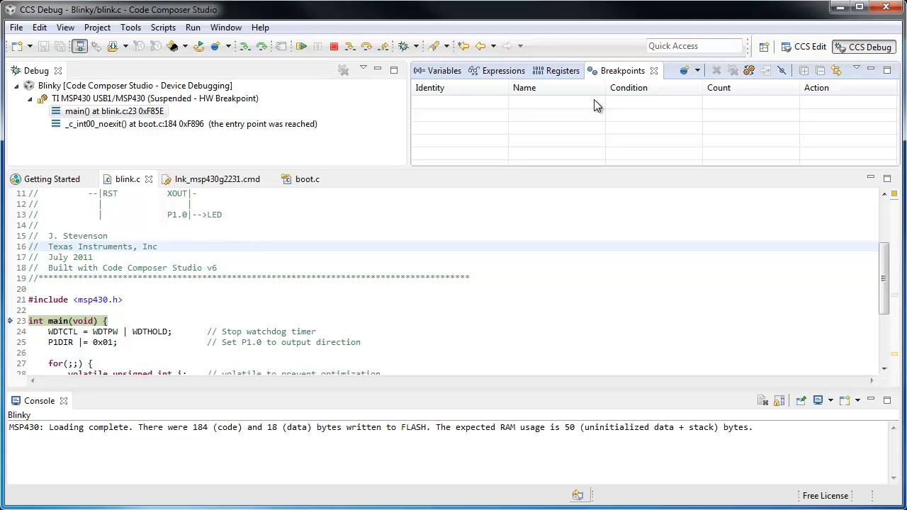
{"action": "left_click", "coordinate": [333, 45]}
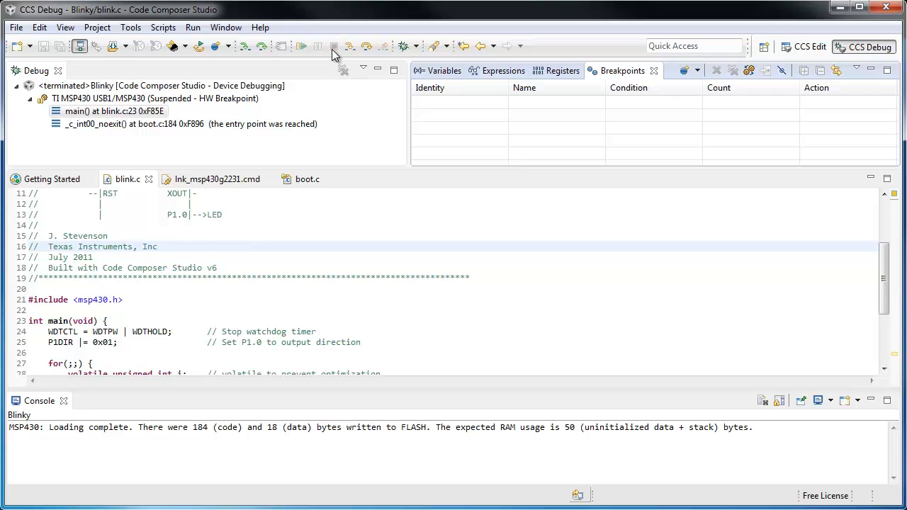
{"action": "left_click", "coordinate": [811, 47]}
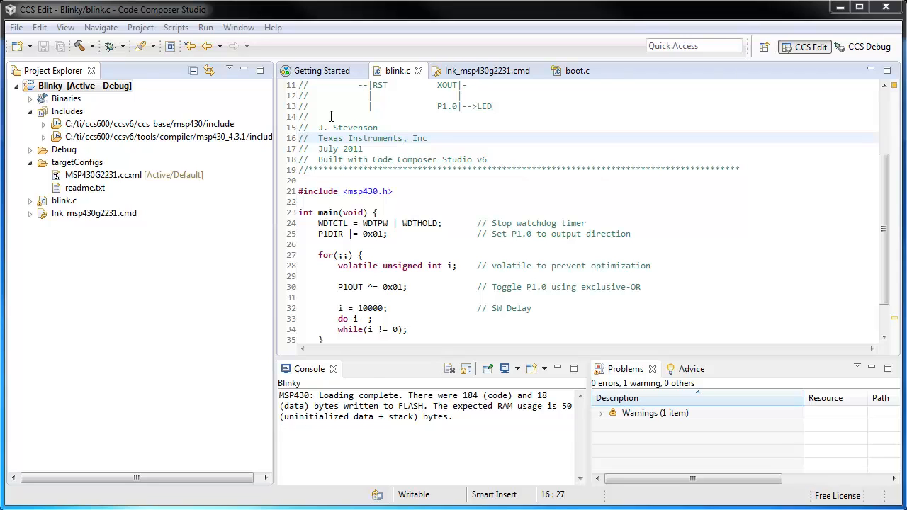
{"action": "left_click", "coordinate": [320, 71]}
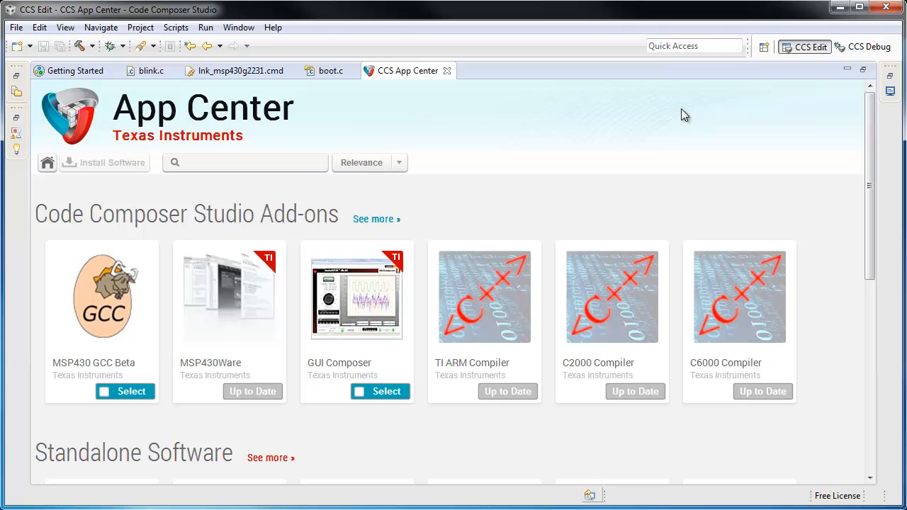
{"action": "mouse_move", "coordinate": [357, 324]}
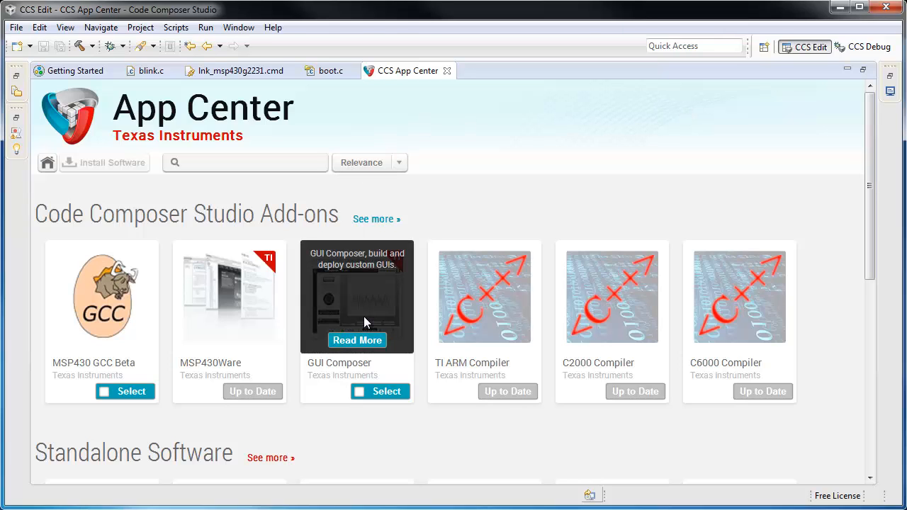
{"action": "mouse_move", "coordinate": [366, 418]}
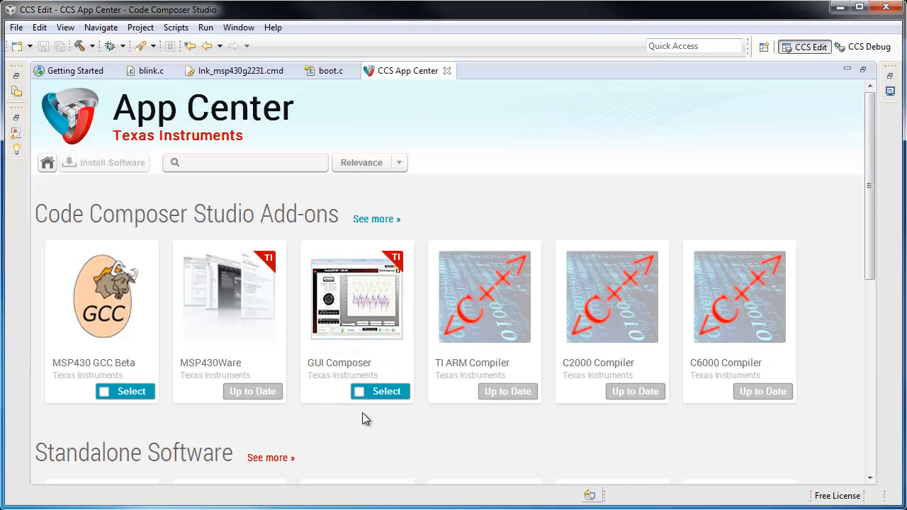
{"action": "mouse_move", "coordinate": [456, 333]}
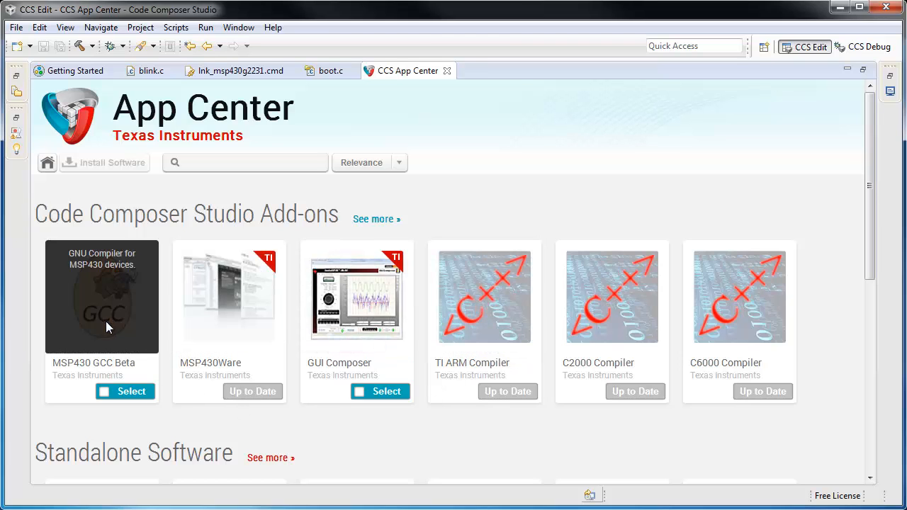
{"action": "mouse_move", "coordinate": [289, 432]}
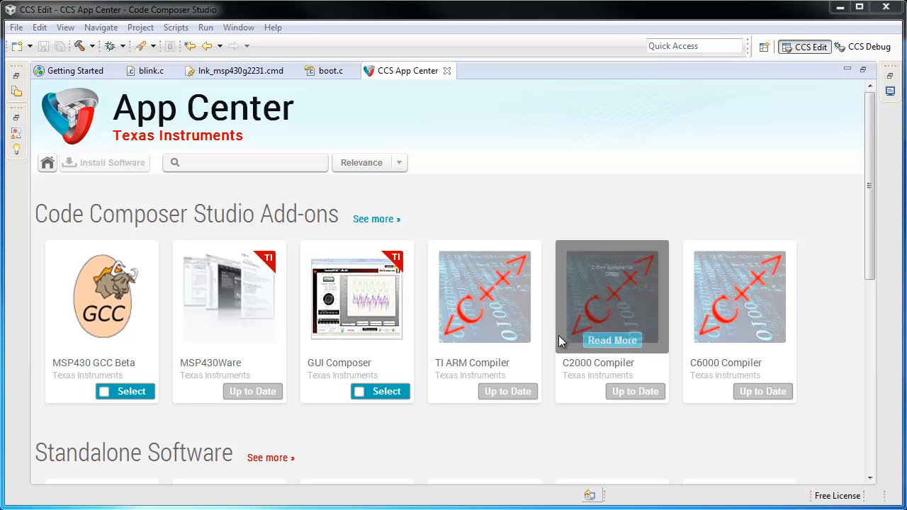
{"action": "mouse_move", "coordinate": [558, 247]}
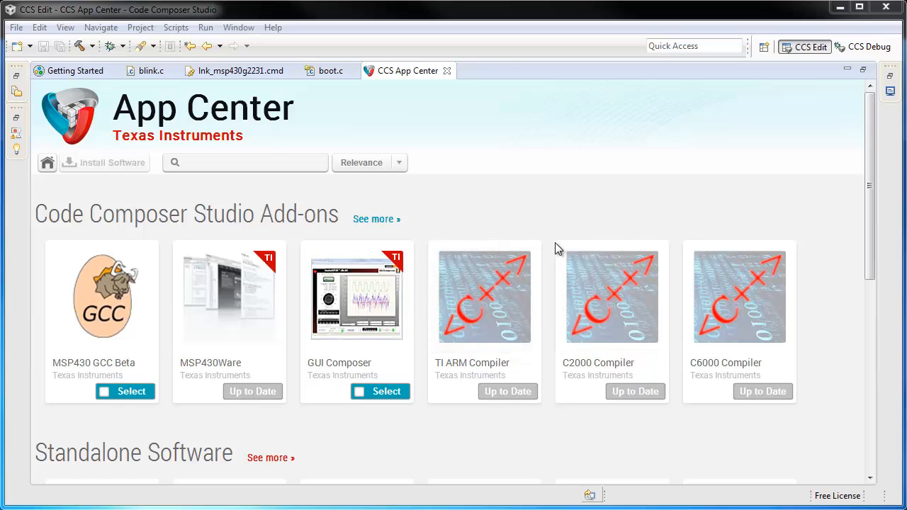
{"action": "left_click", "coordinate": [65, 27]}
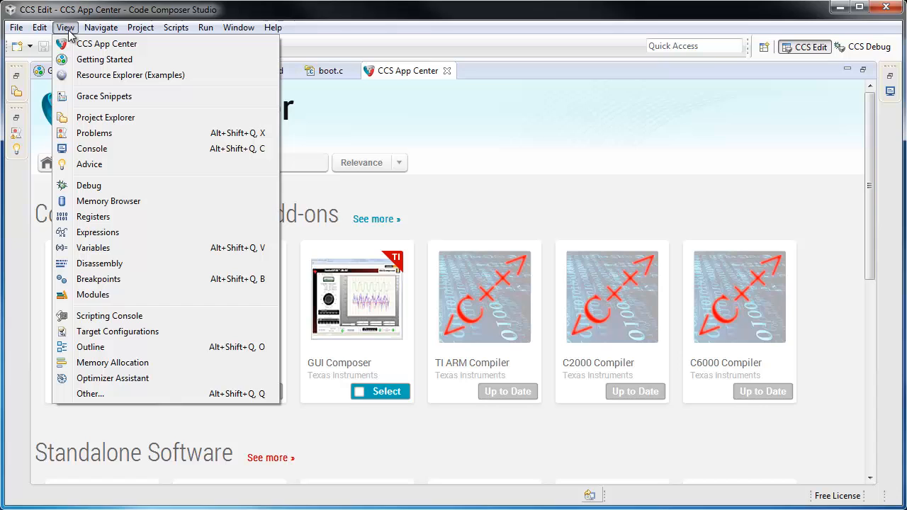
- In Resource Explorer, browse TivaWare_C_Series examples for dk-tm4c129x and show the interrupts example page
{"action": "left_click", "coordinate": [130, 73]}
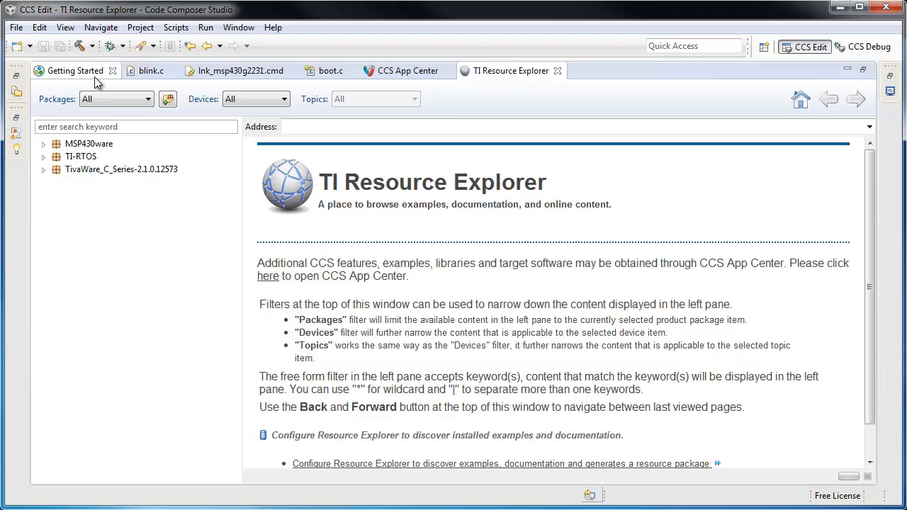
{"action": "mouse_move", "coordinate": [88, 217]}
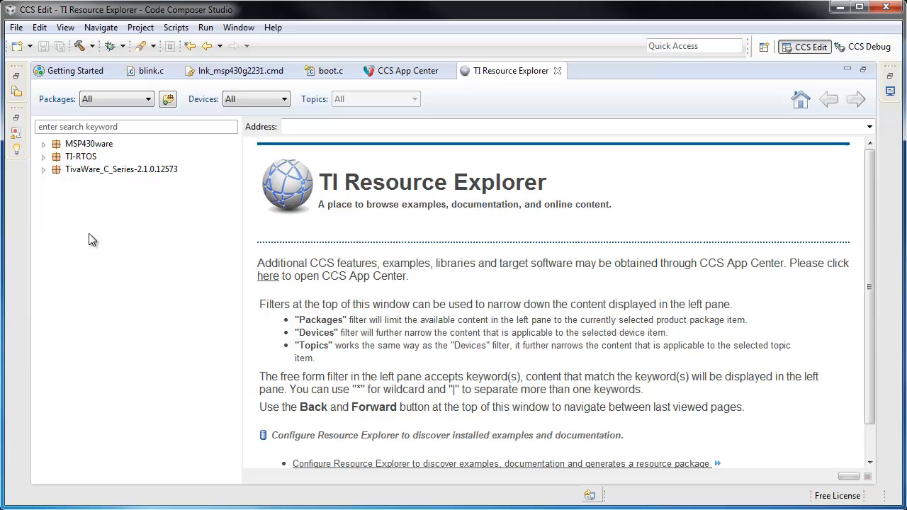
{"action": "left_click", "coordinate": [121, 170]}
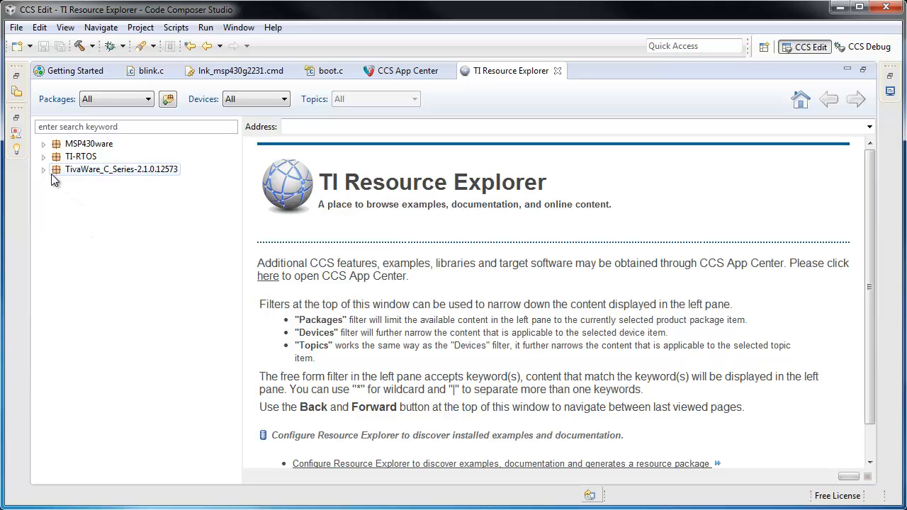
{"action": "left_click", "coordinate": [43, 170]}
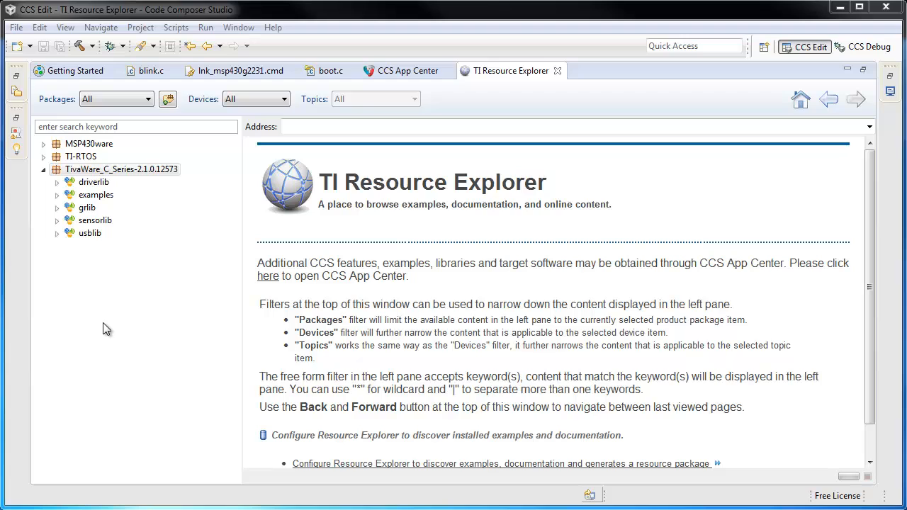
{"action": "mouse_move", "coordinate": [60, 201]}
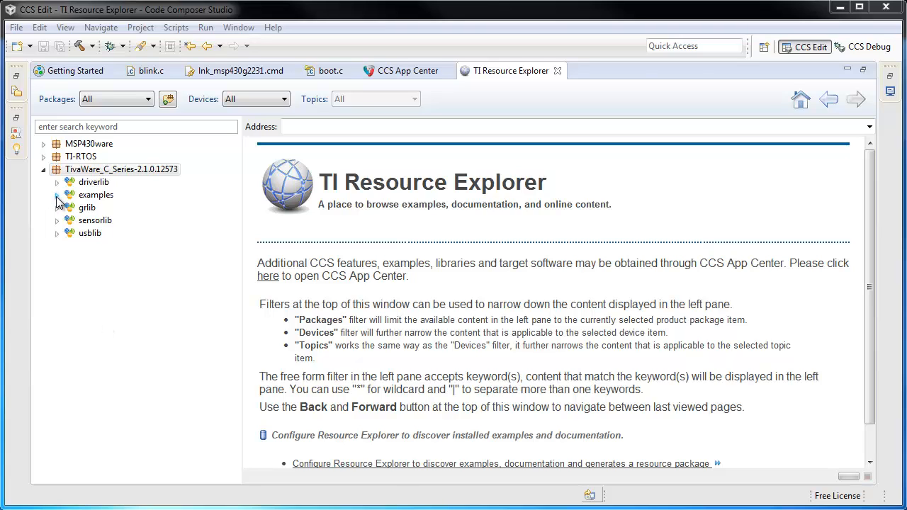
{"action": "left_click", "coordinate": [57, 196]}
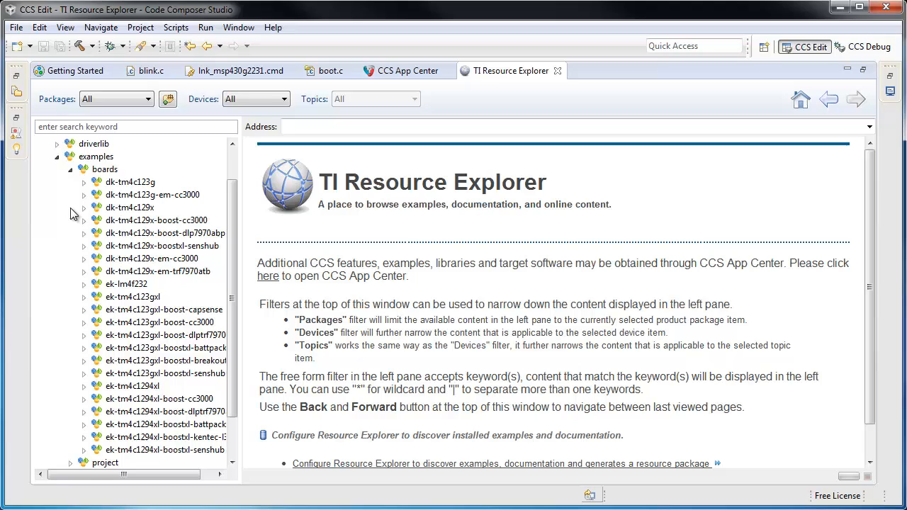
{"action": "left_click", "coordinate": [83, 207]}
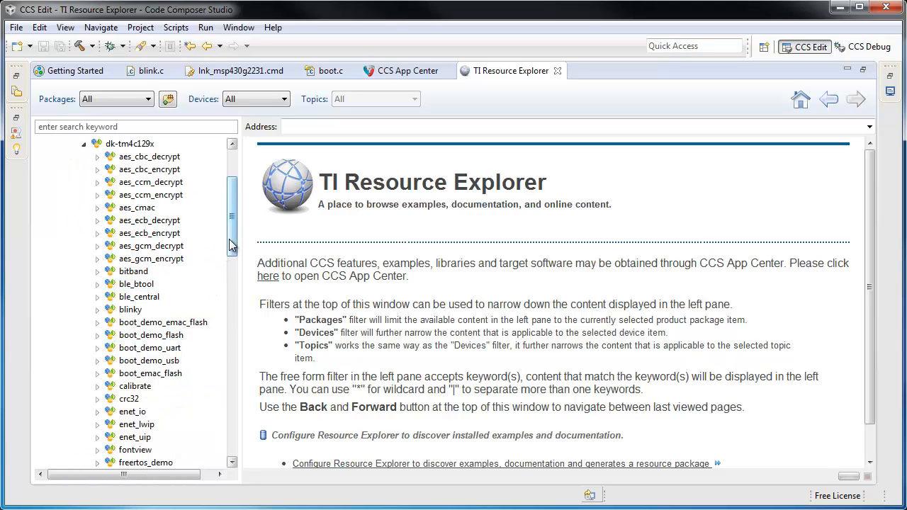
{"action": "scroll", "scroll_direction": "down", "scroll_amount": 3}
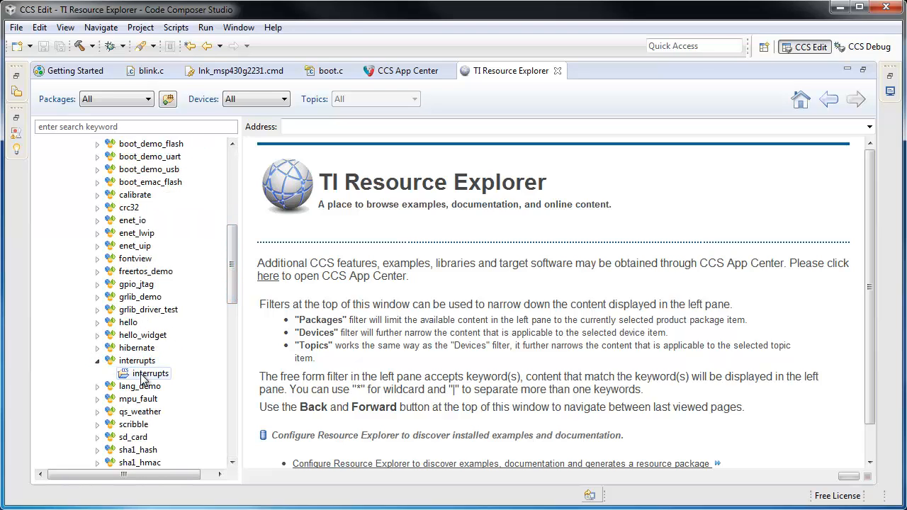
{"action": "left_click", "coordinate": [149, 374]}
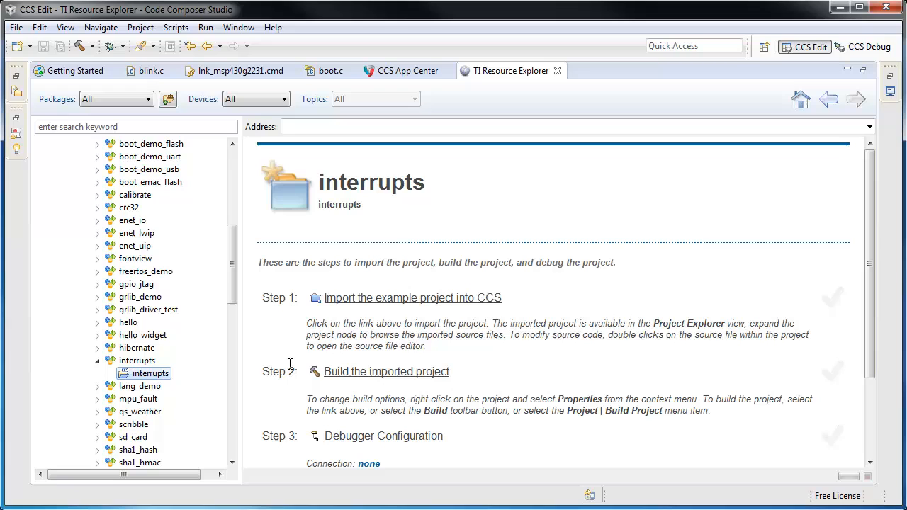
{"action": "mouse_move", "coordinate": [414, 298]}
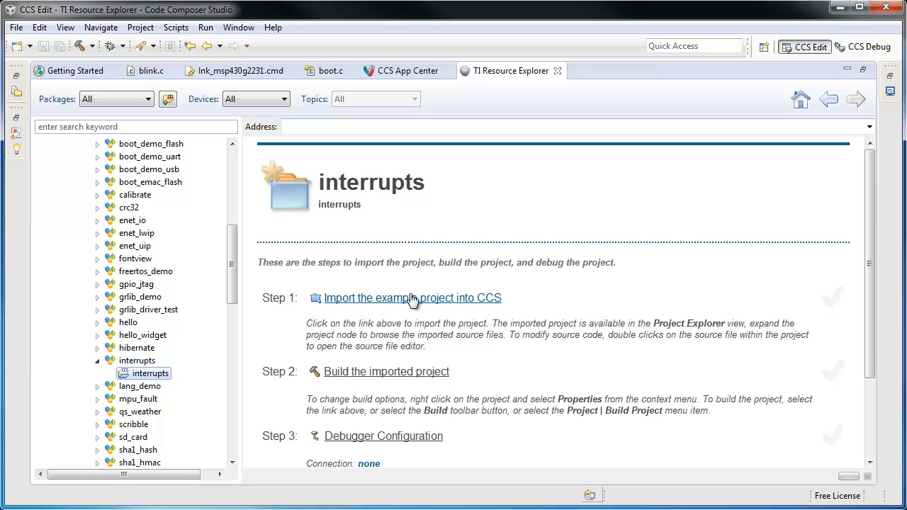
- Import the TivaWare 'interrupts' example via Resource Explorer and build it, reaching the debug step
{"action": "left_click", "coordinate": [411, 298]}
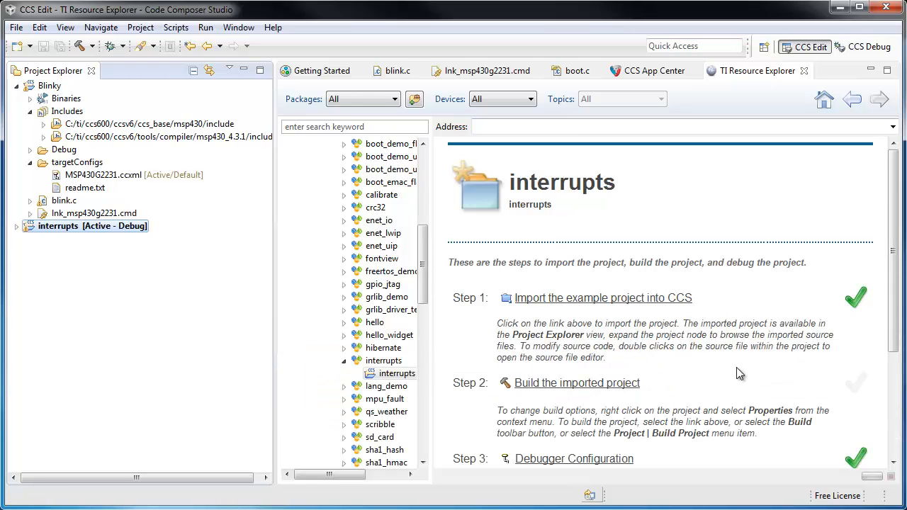
{"action": "left_click", "coordinate": [577, 383]}
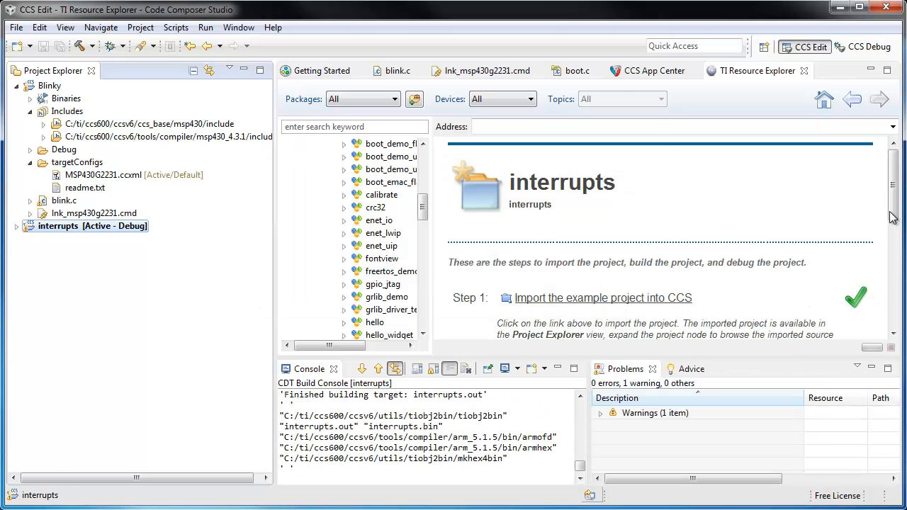
{"action": "scroll", "scroll_direction": "down", "scroll_amount": 3}
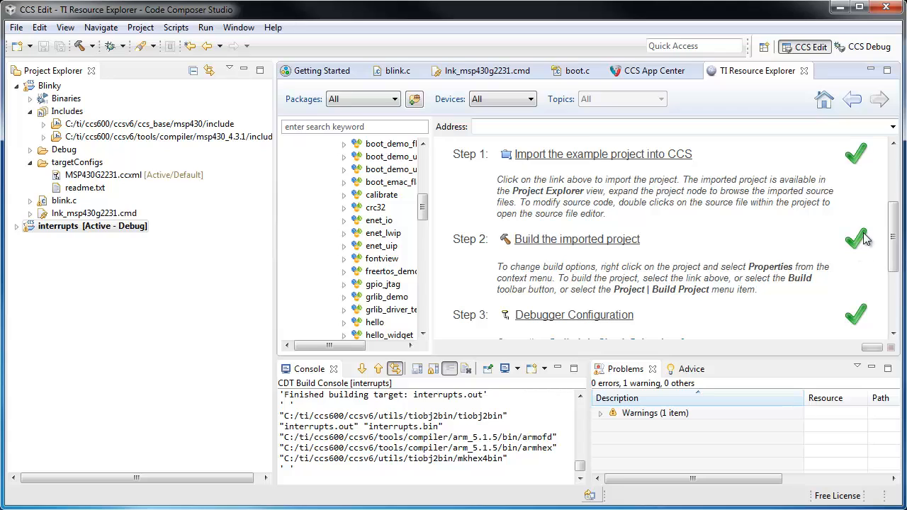
{"action": "scroll", "scroll_direction": "down", "scroll_amount": 3}
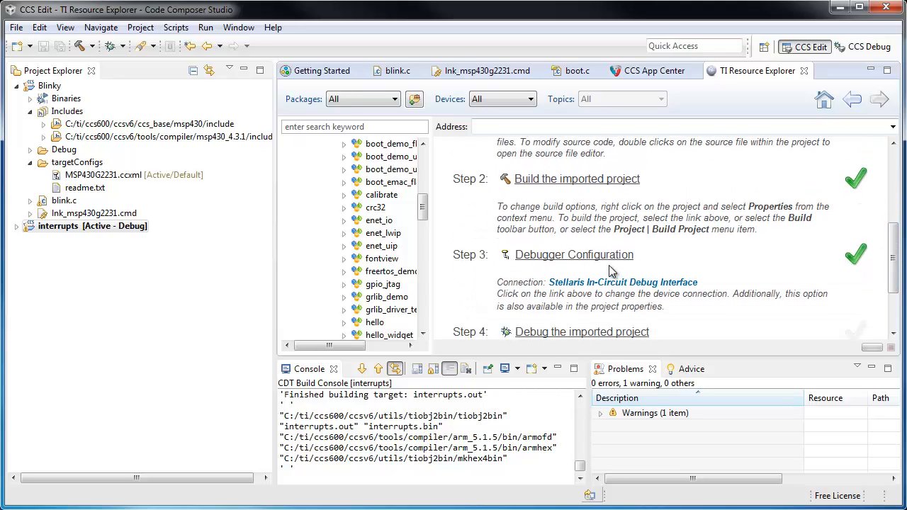
{"action": "mouse_move", "coordinate": [556, 296]}
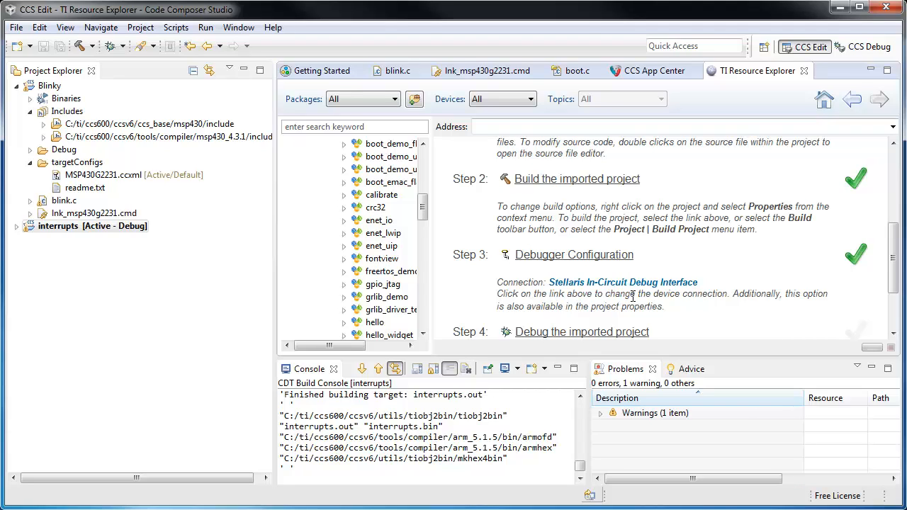
{"action": "scroll", "scroll_direction": "down", "scroll_amount": 3}
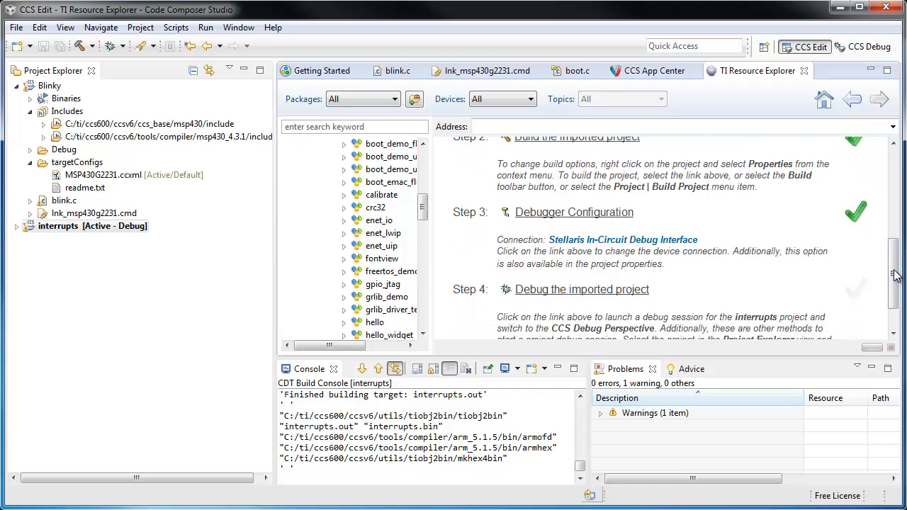
{"action": "mouse_move", "coordinate": [599, 294]}
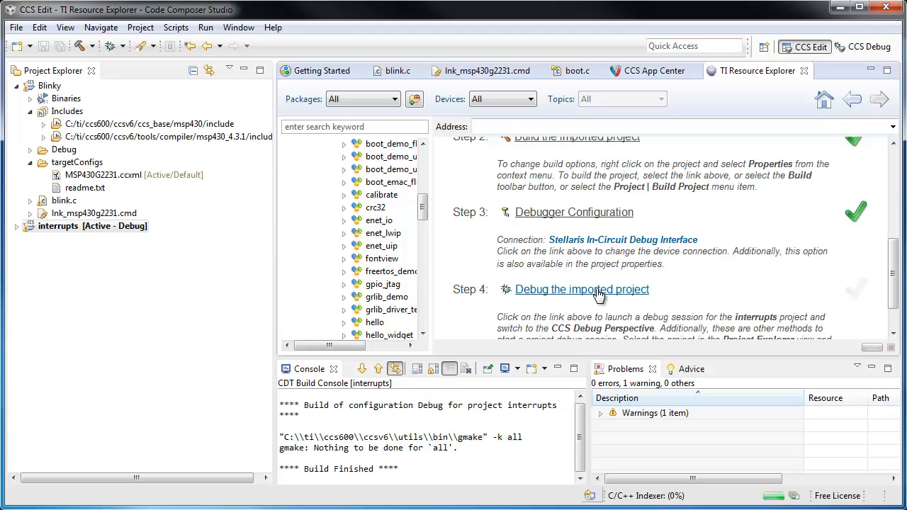
- Launch a debug session for 'interrupts' on the Stellaris interface, halting at main() in interrupts.c
{"action": "left_click", "coordinate": [582, 289]}
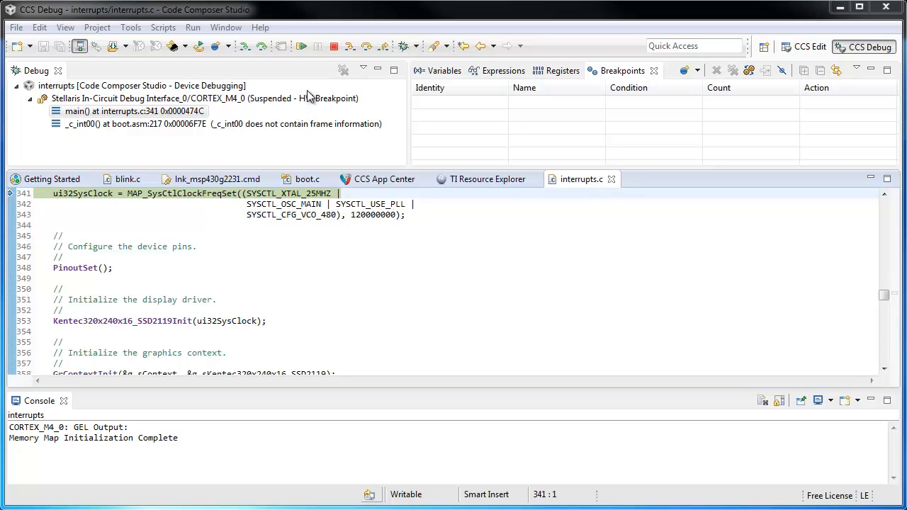
{"action": "mouse_move", "coordinate": [267, 40]}
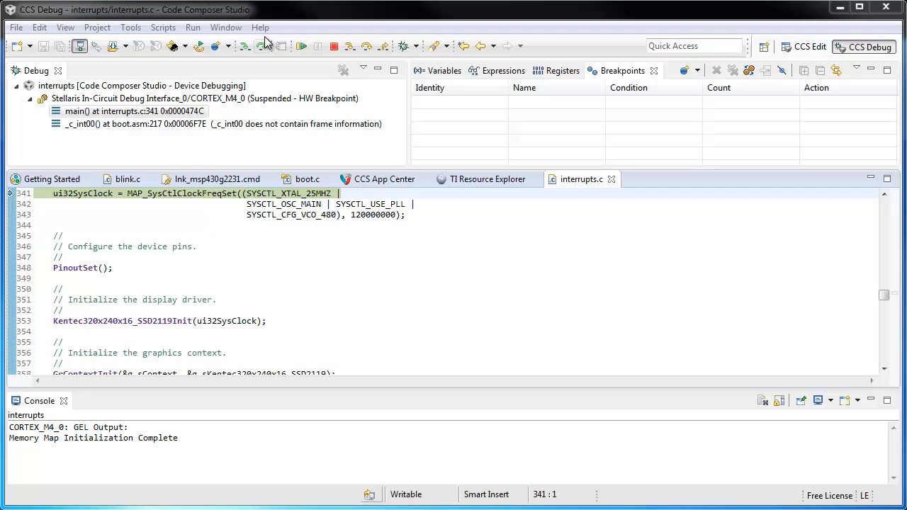
- Show the Help menu with the CCS Developer Site and CCS Support entries
{"action": "left_click", "coordinate": [260, 26]}
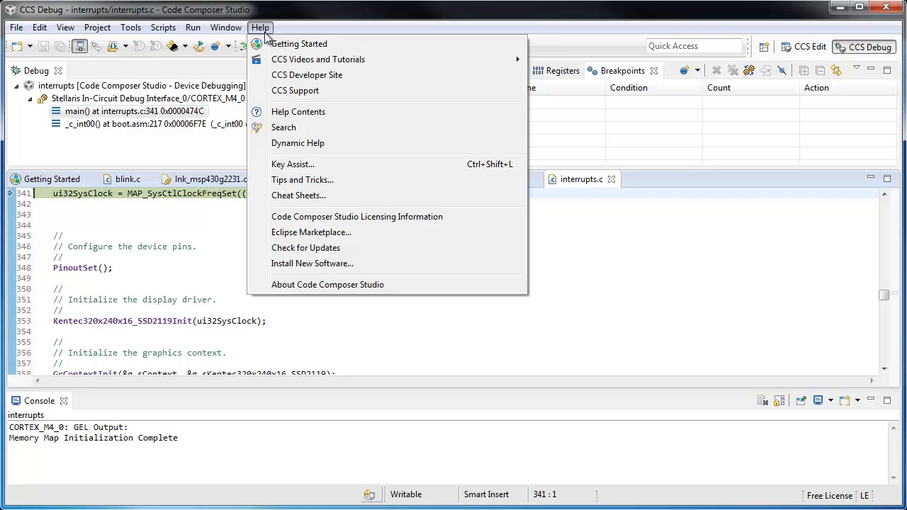
{"action": "mouse_move", "coordinate": [306, 75]}
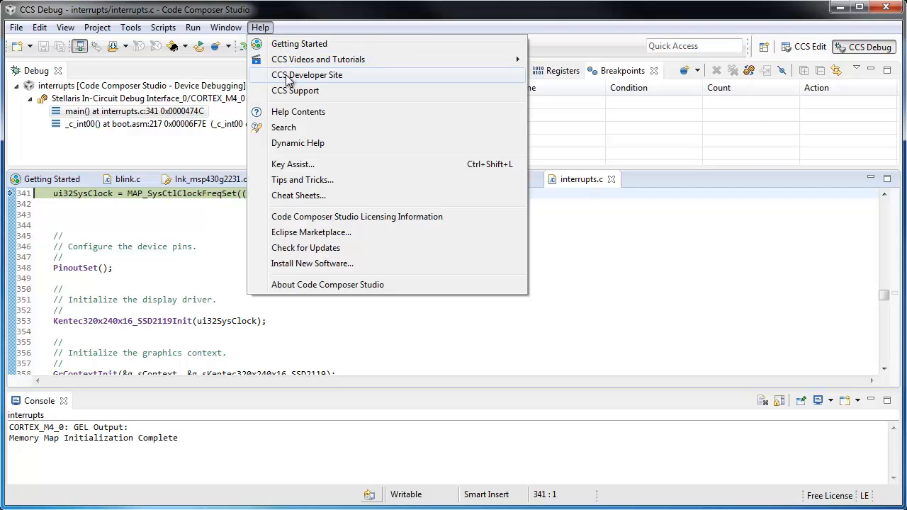
{"action": "mouse_move", "coordinate": [295, 91]}
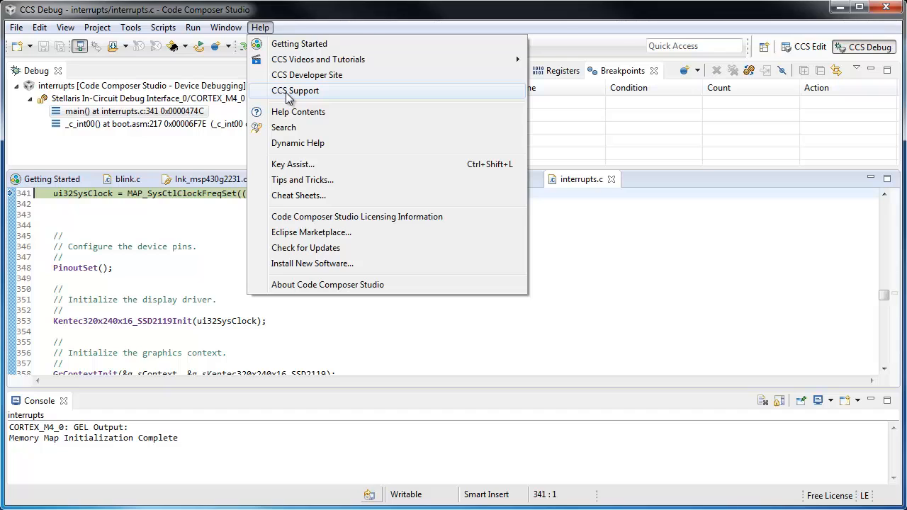